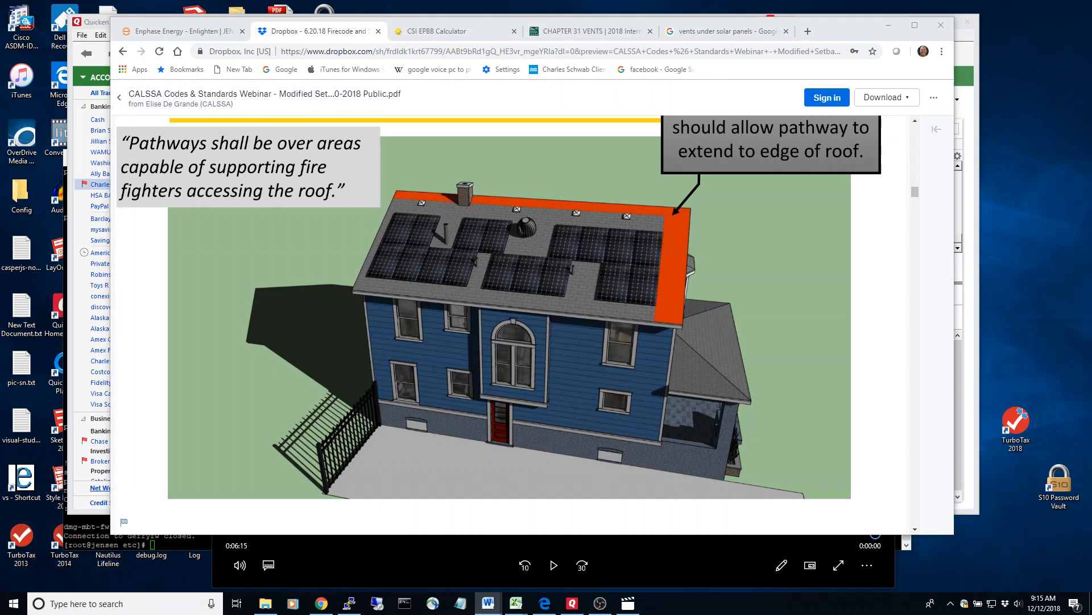
mouse_move(12, 475)
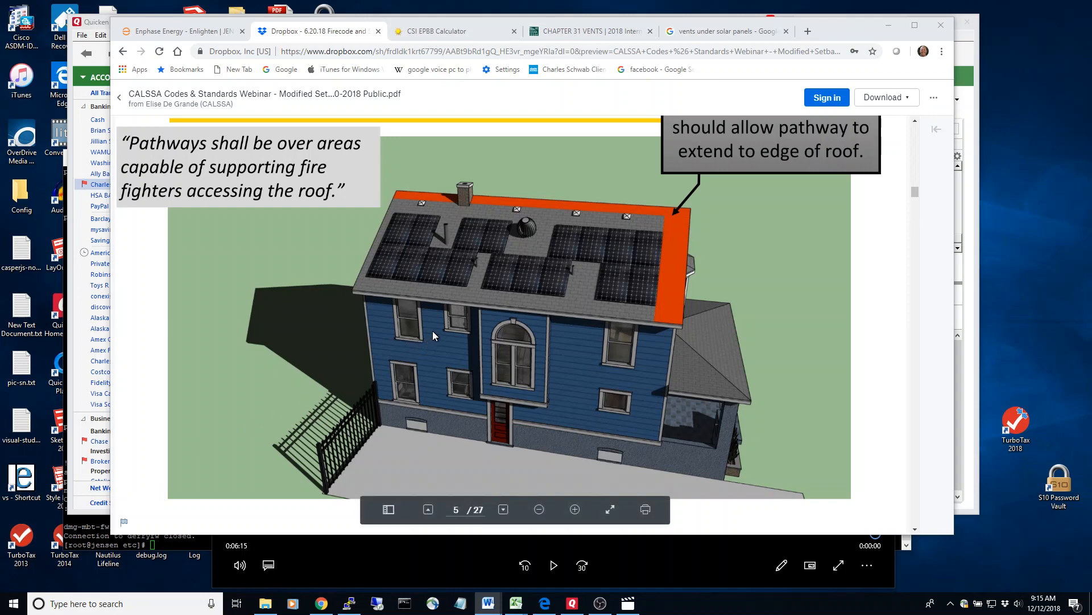
mouse_move(435, 333)
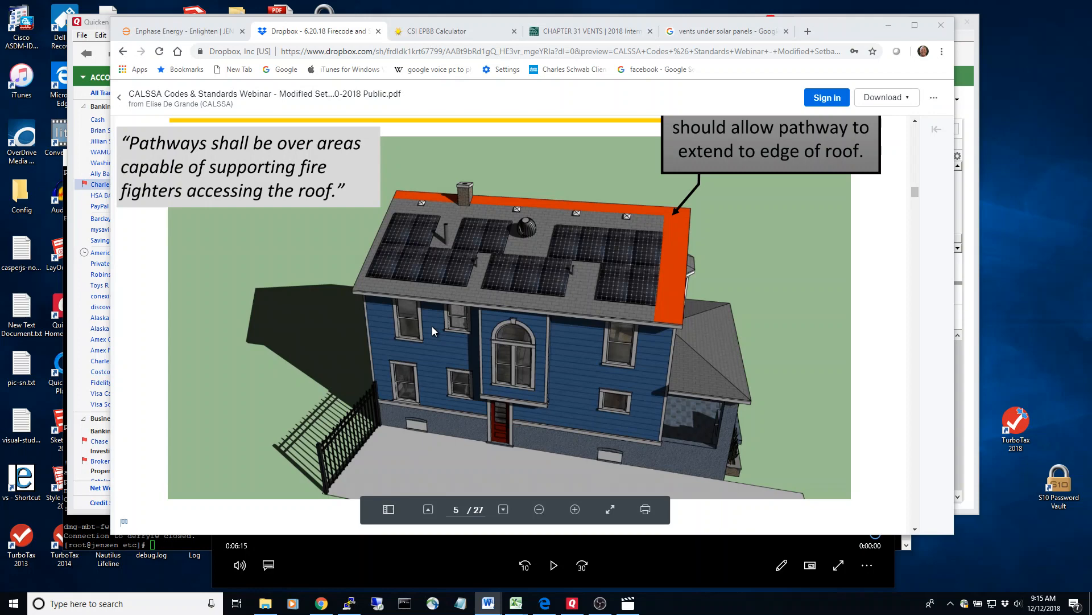
mouse_move(444, 305)
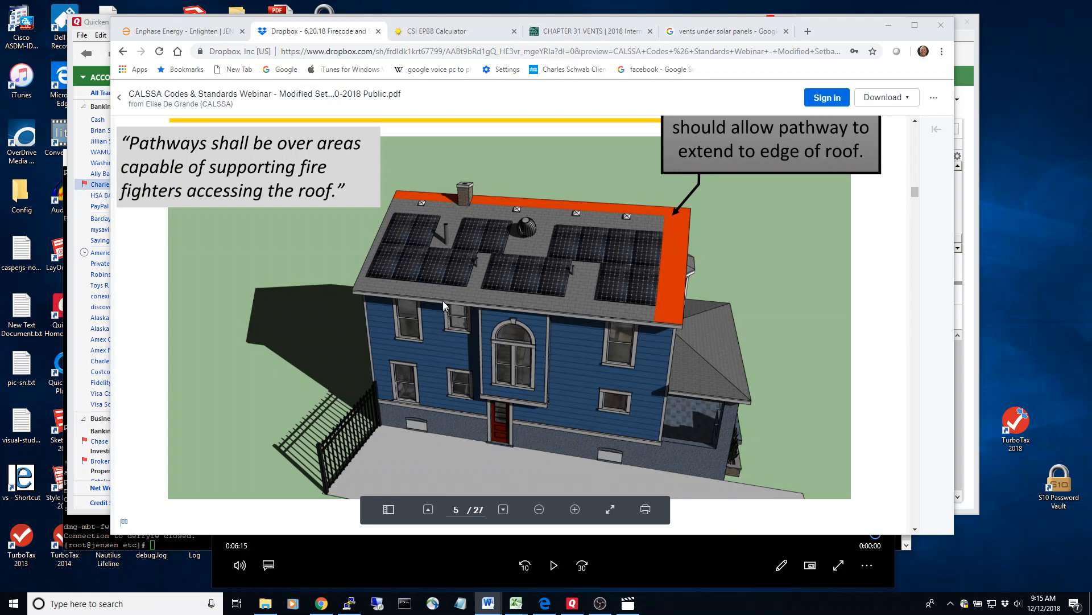
mouse_move(446, 291)
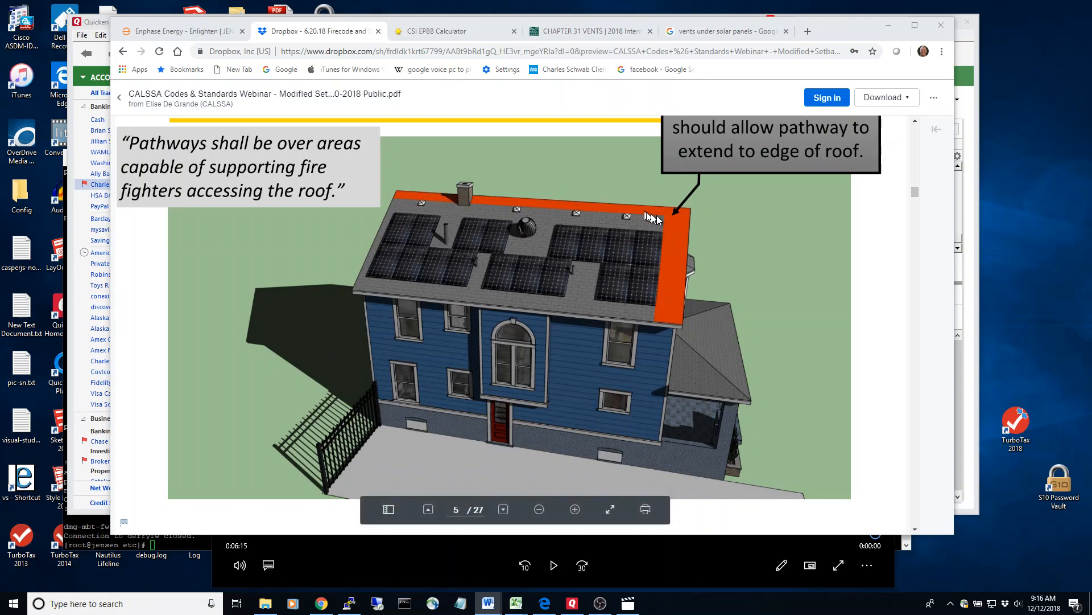
mouse_move(668, 325)
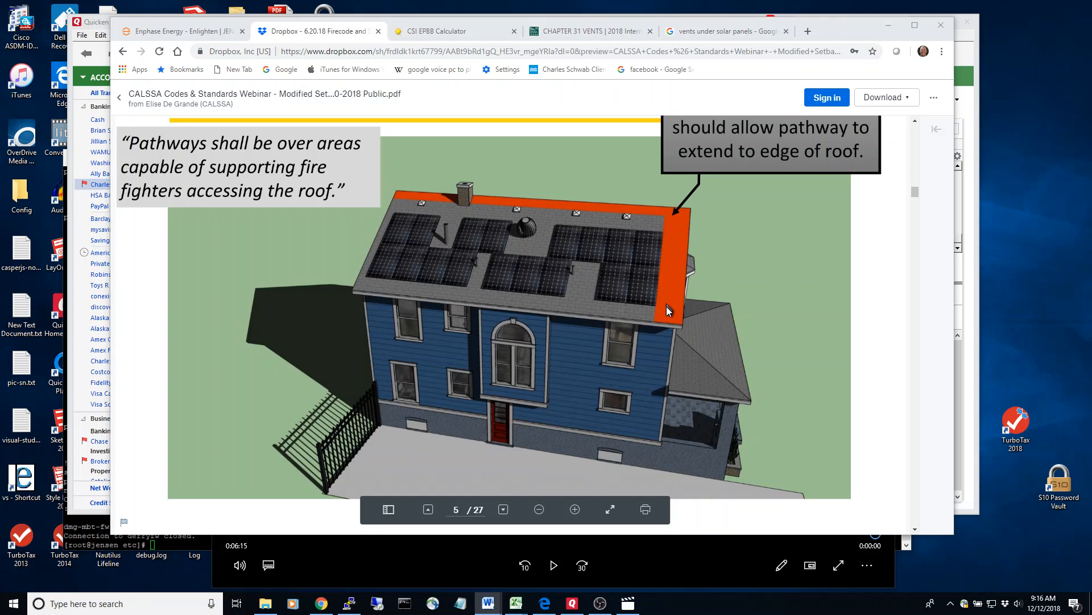
mouse_move(547, 209)
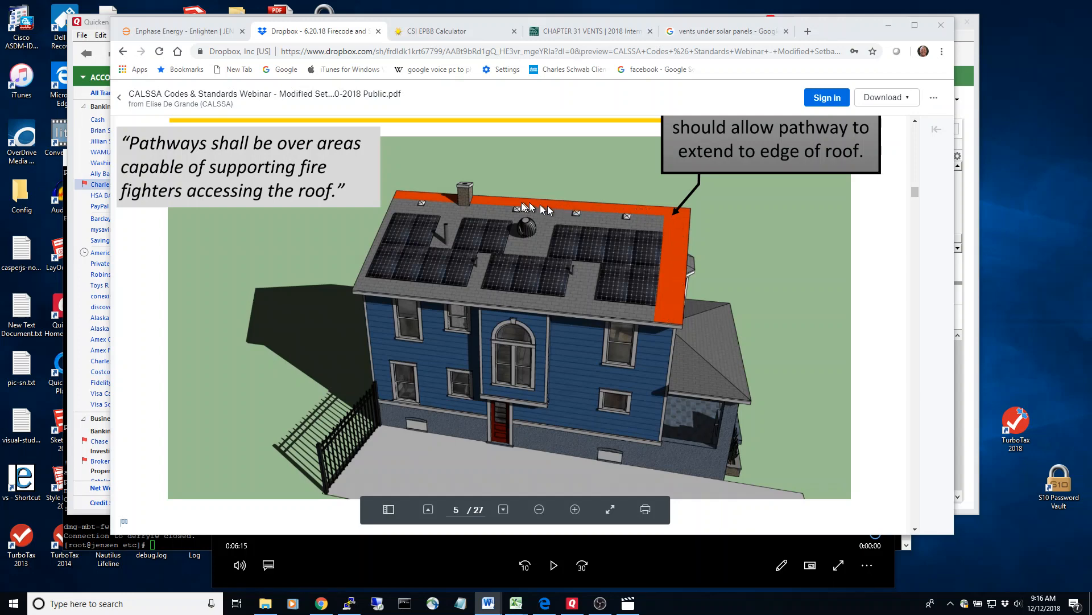
mouse_move(661, 217)
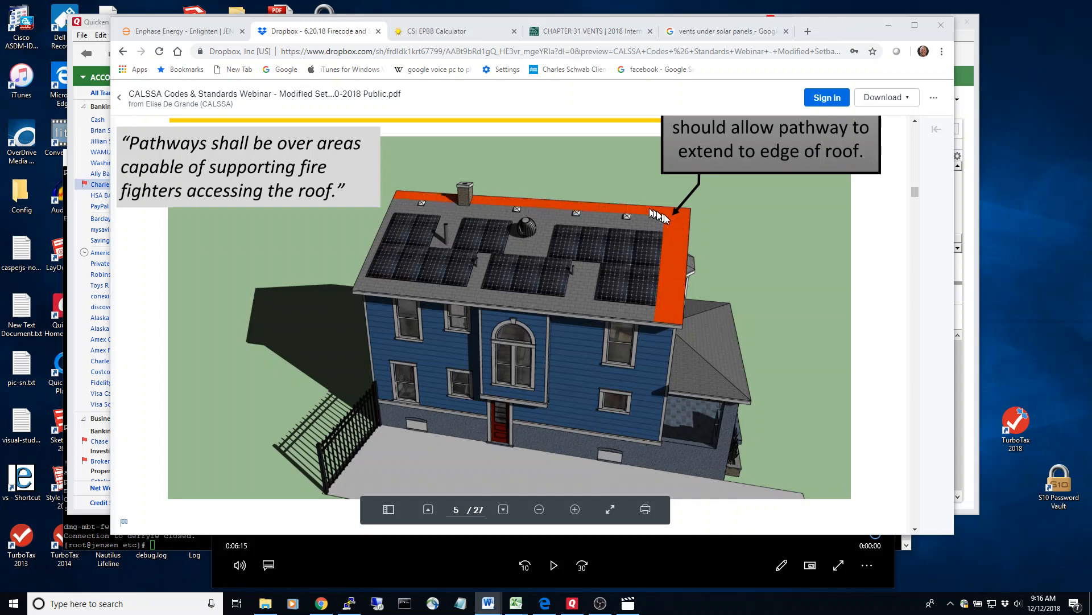
mouse_move(666, 298)
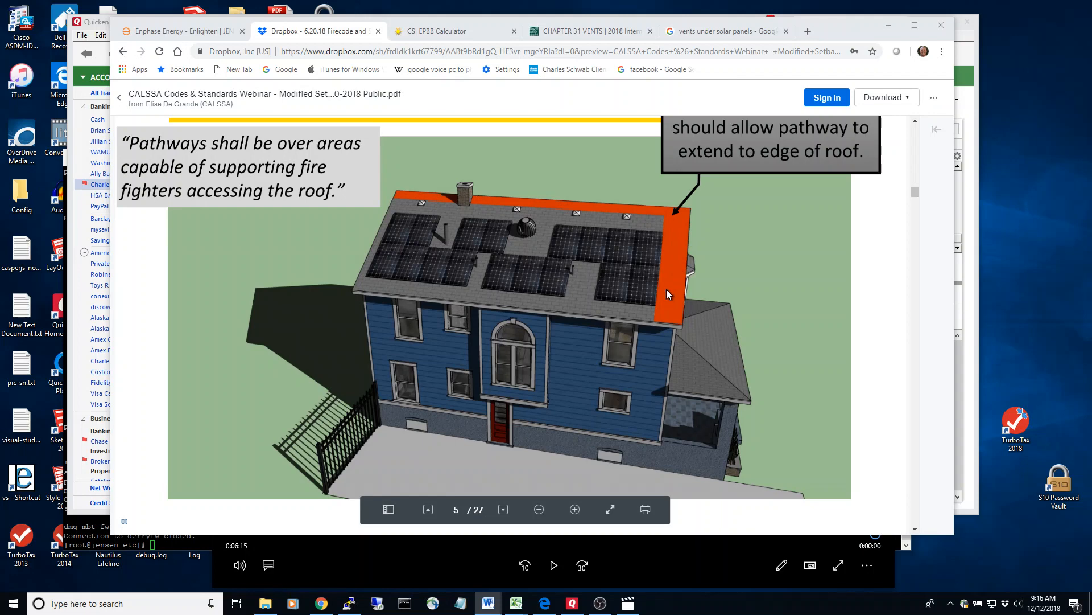
mouse_move(451, 242)
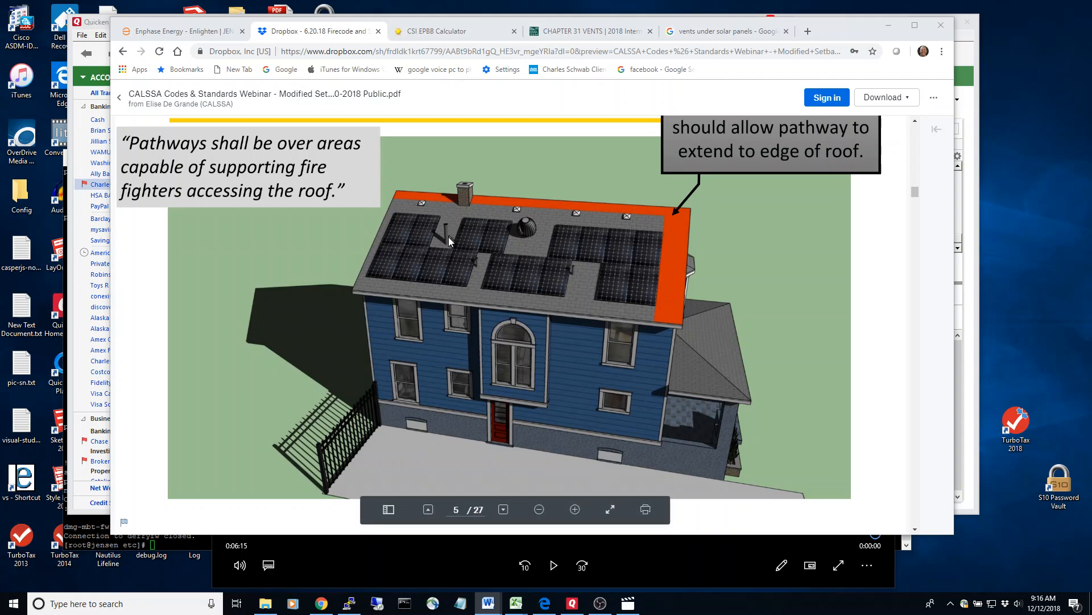
mouse_move(450, 252)
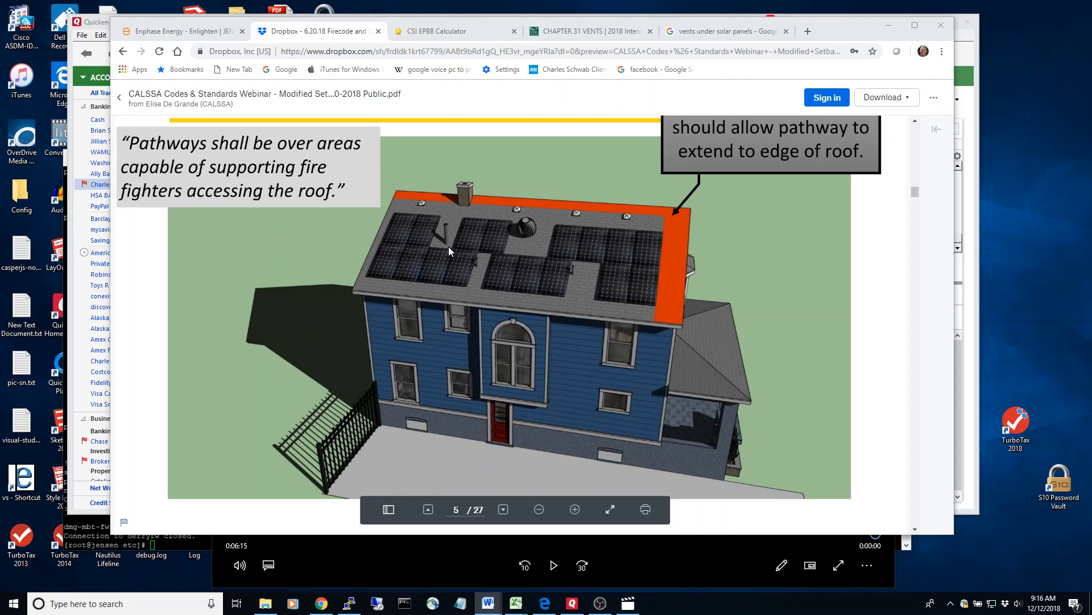
mouse_move(556, 226)
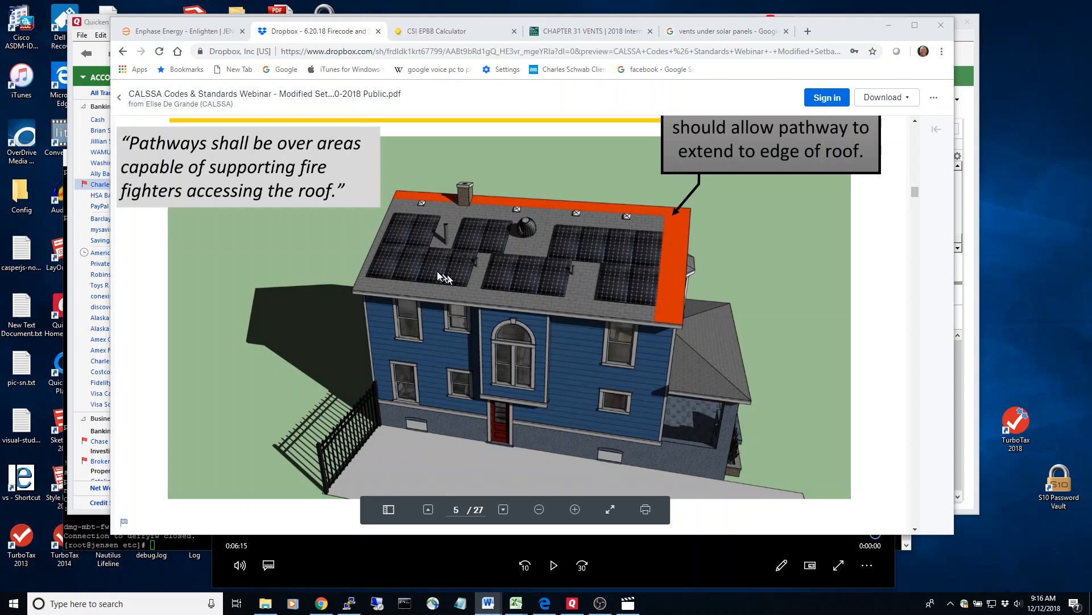
mouse_move(406, 255)
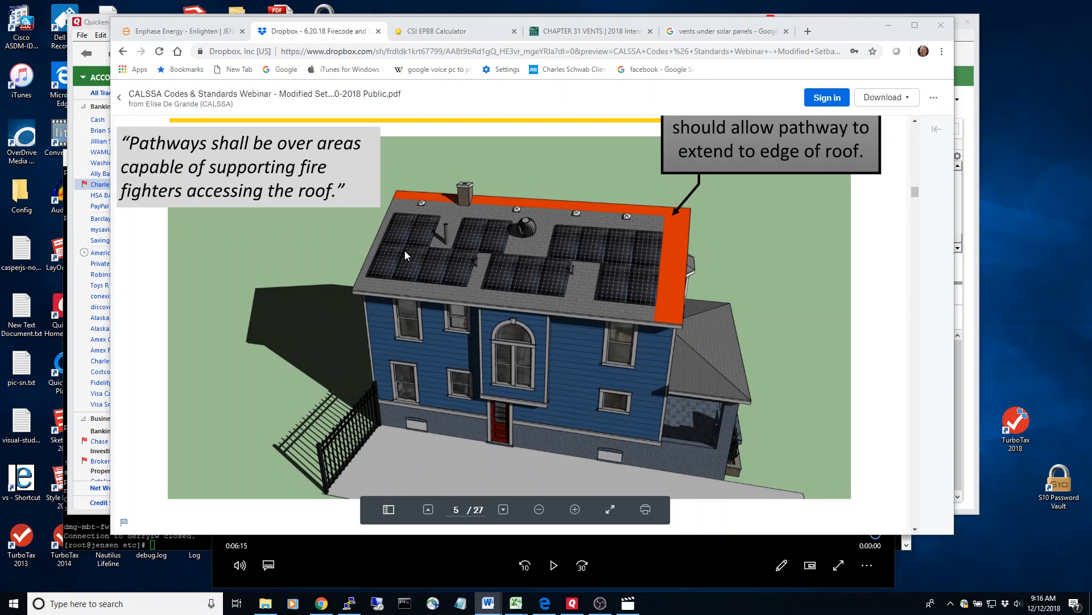
mouse_move(408, 246)
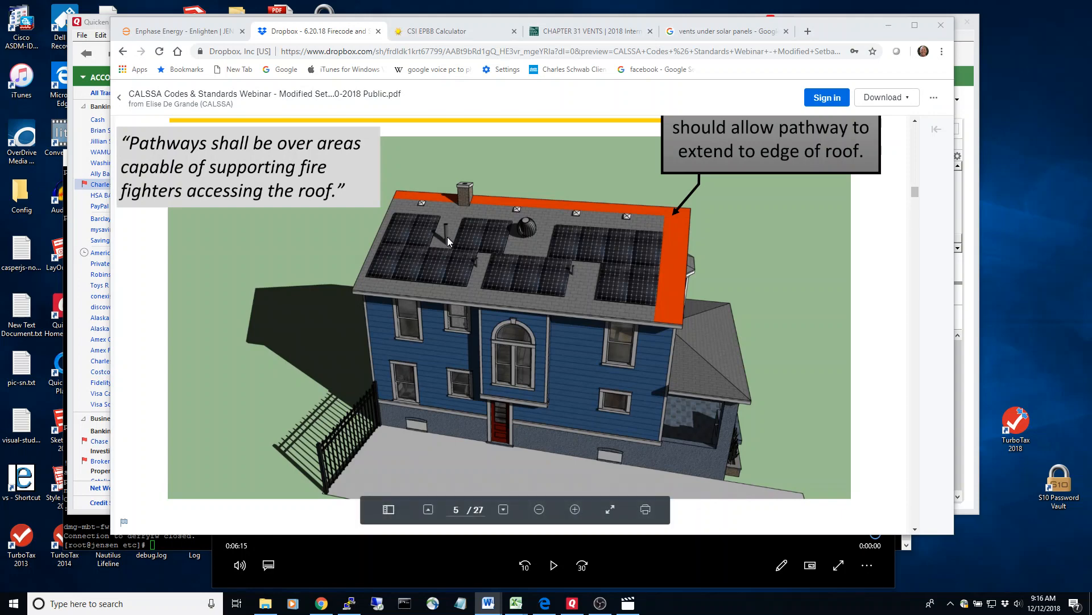
mouse_move(447, 246)
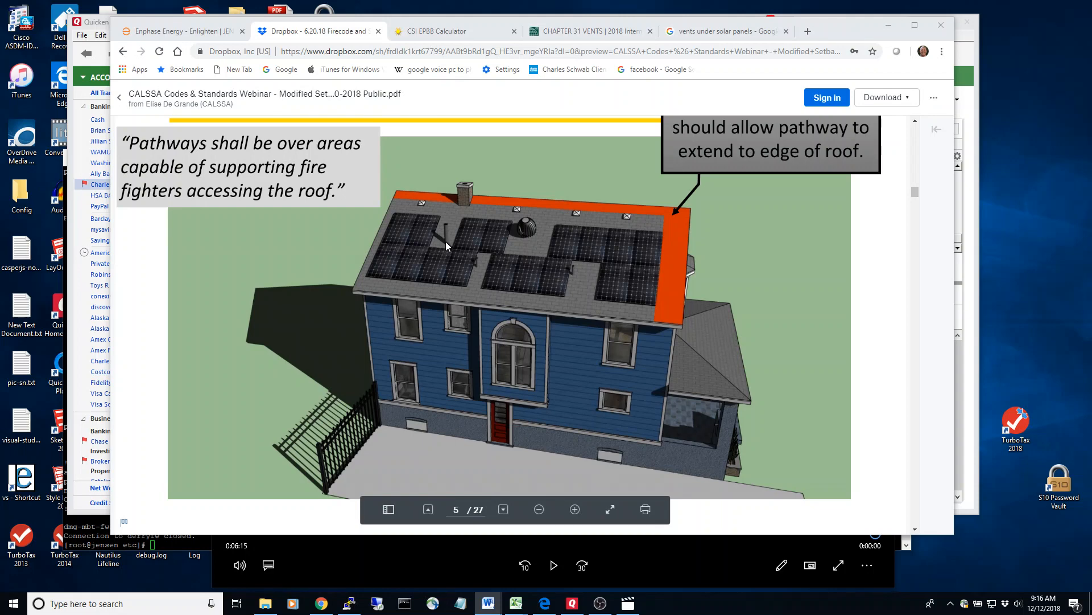
mouse_move(434, 233)
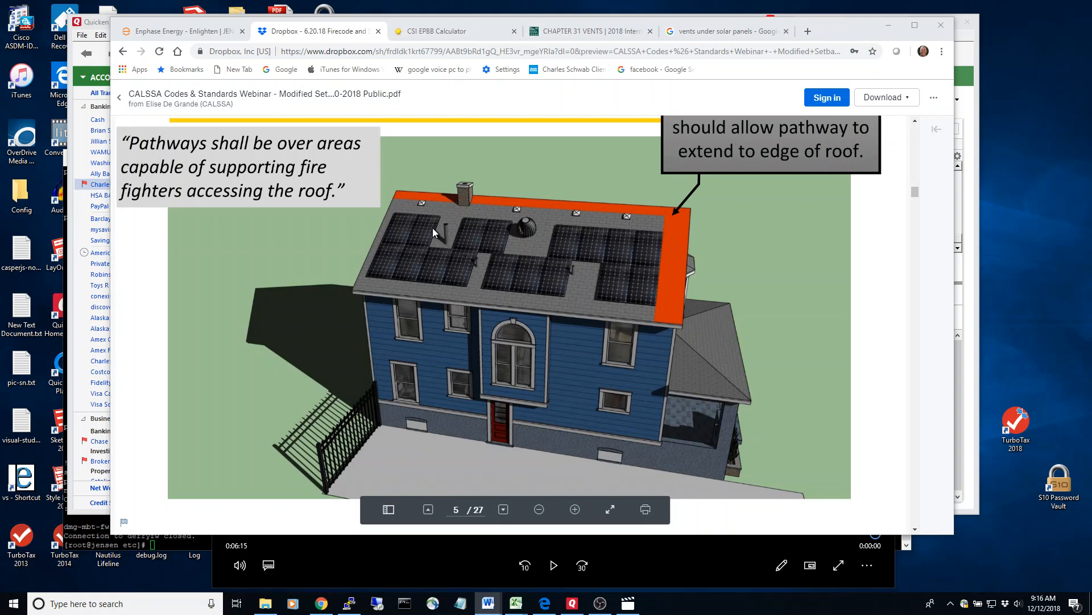
mouse_move(424, 226)
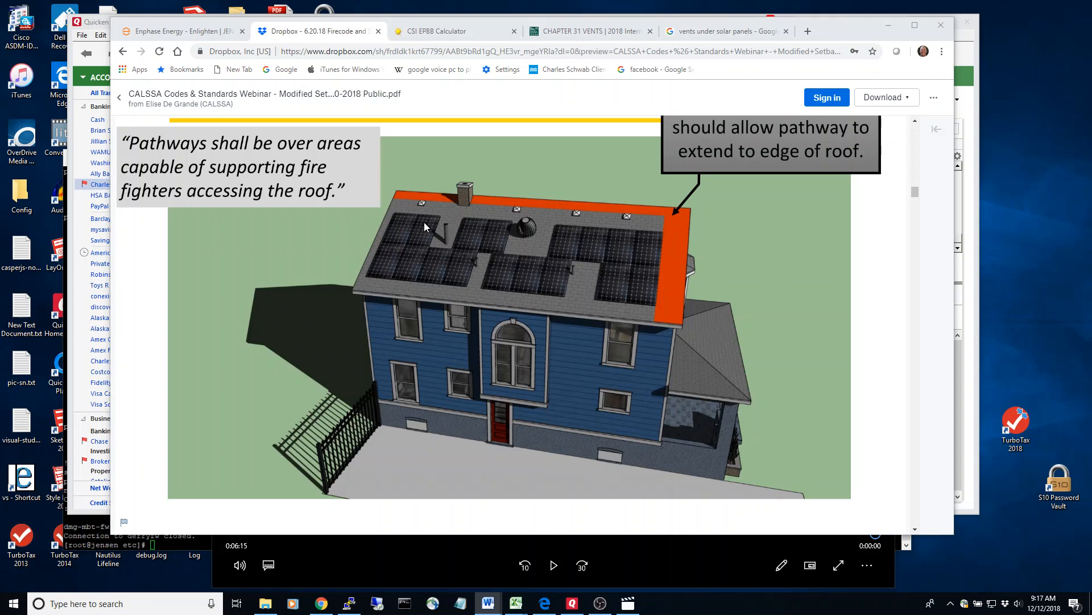
mouse_move(428, 221)
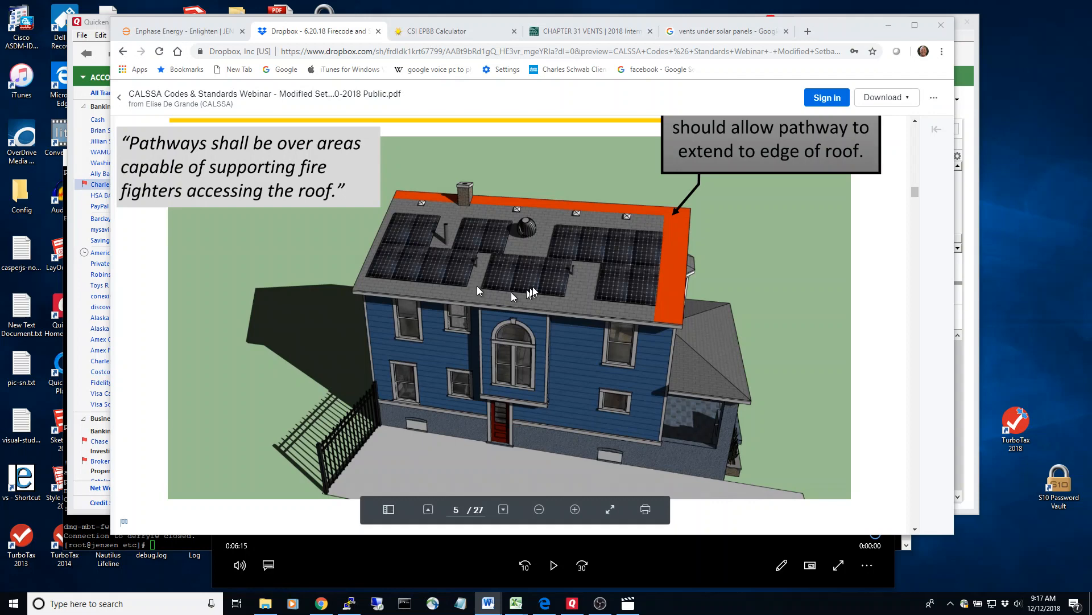
mouse_move(410, 262)
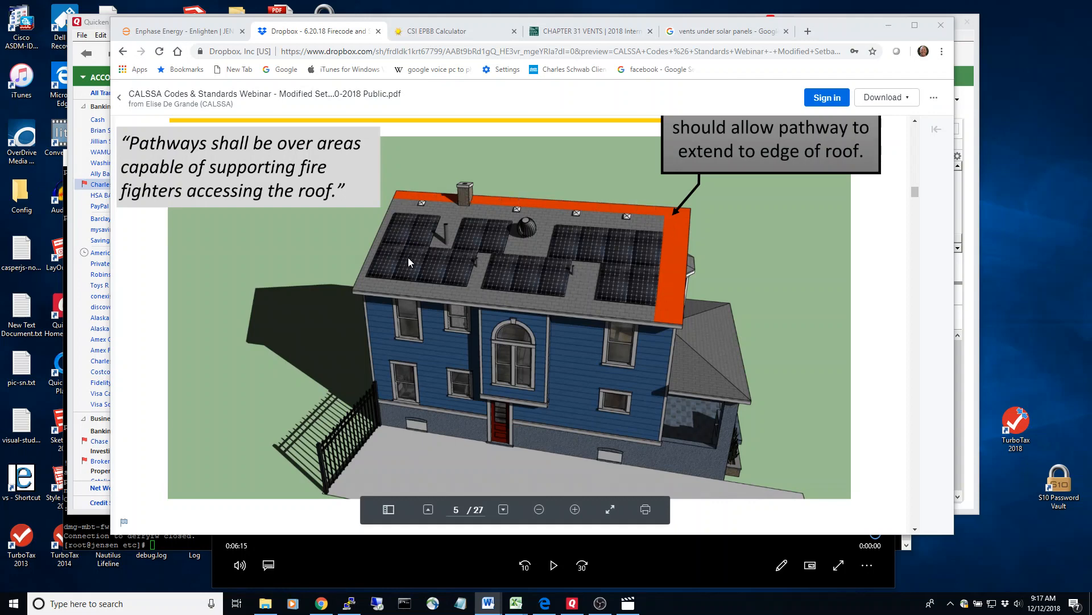
mouse_move(401, 263)
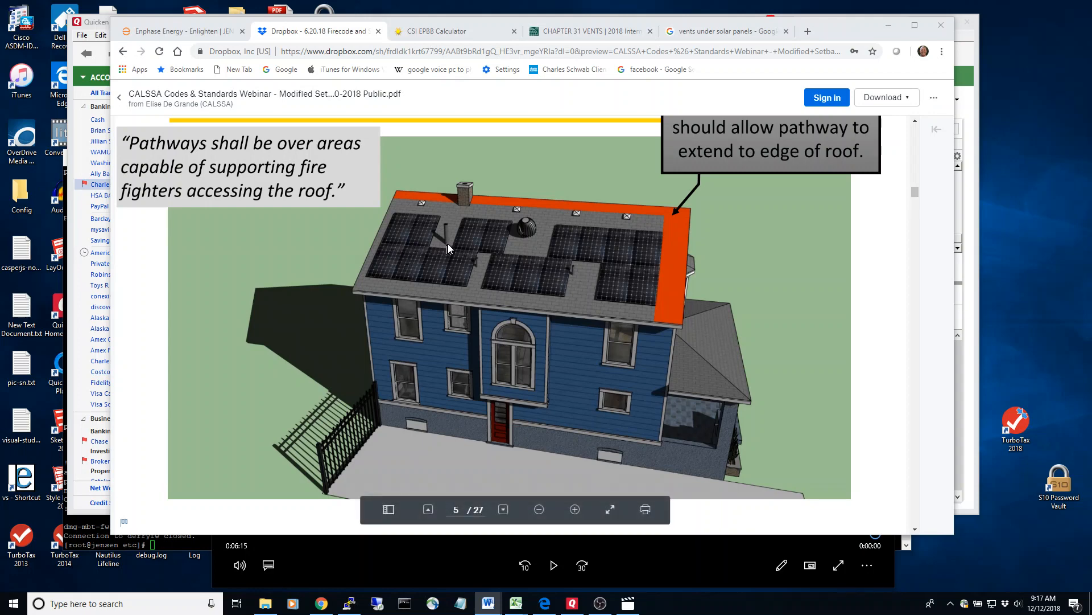
mouse_move(453, 243)
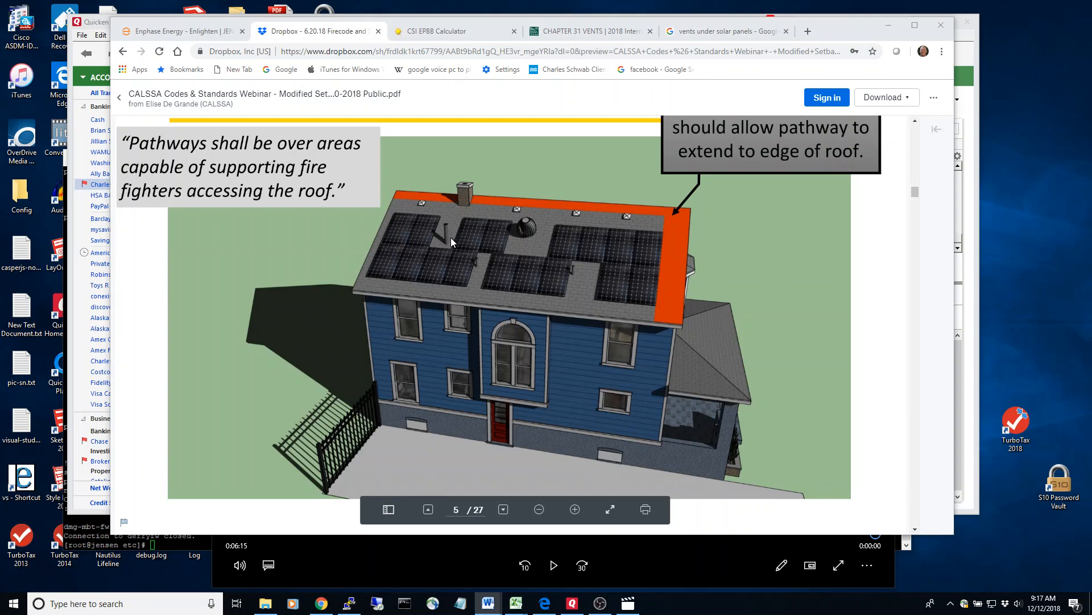
mouse_move(444, 248)
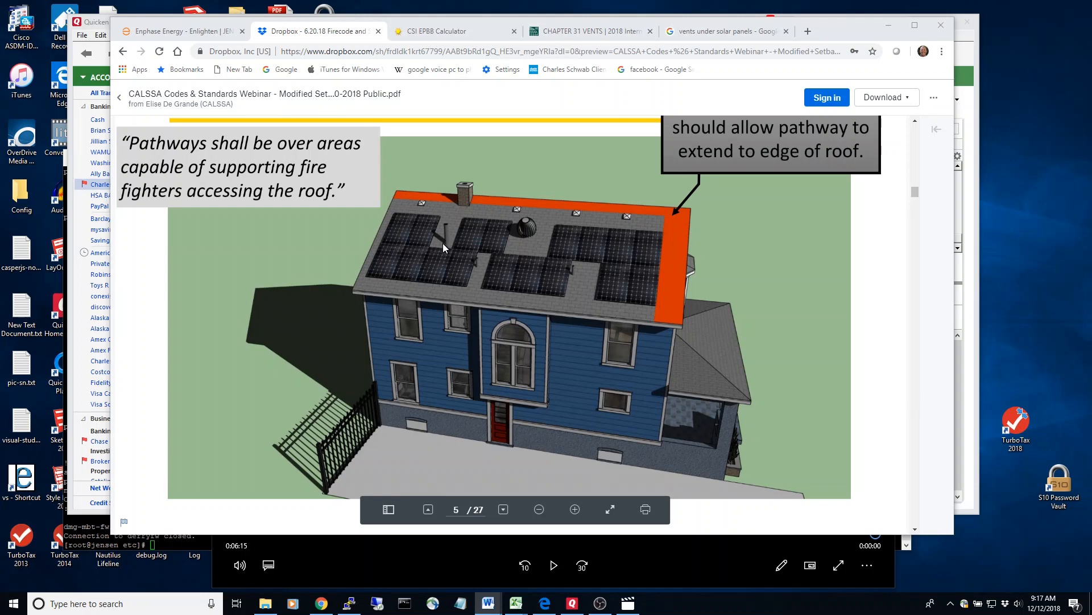
mouse_move(419, 242)
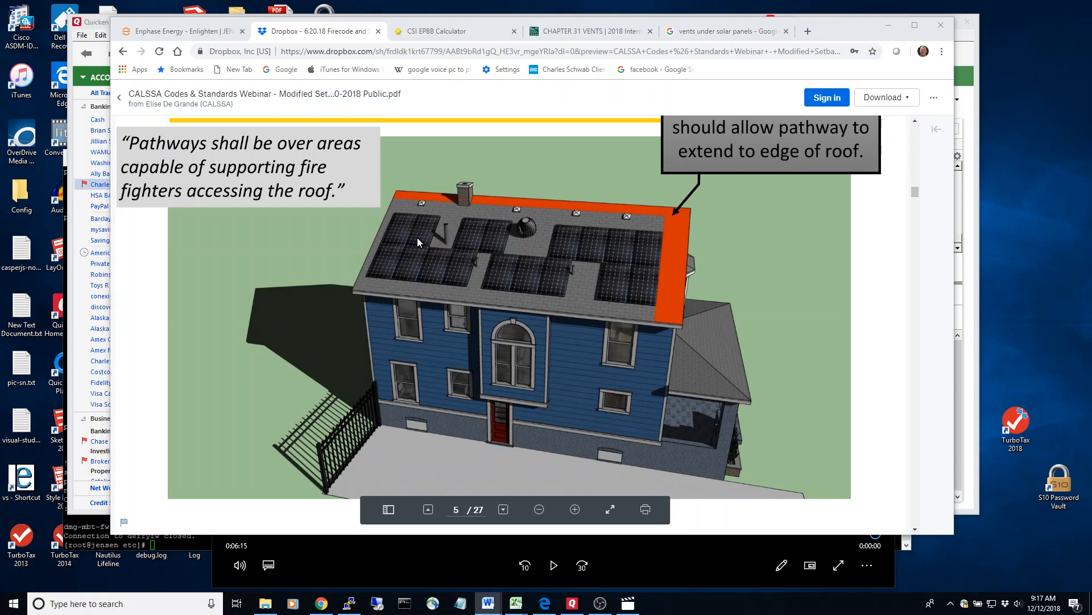
mouse_move(461, 246)
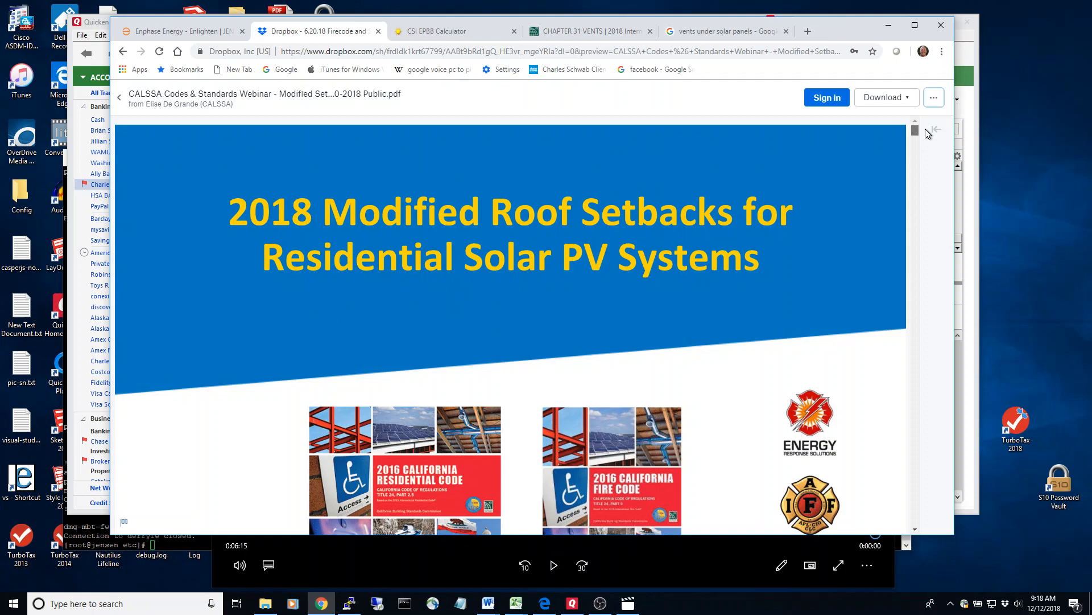
Step: Scroll the webinar PDF back to page 6 on pathways over areas supporting firefighters
scroll("down", 3)
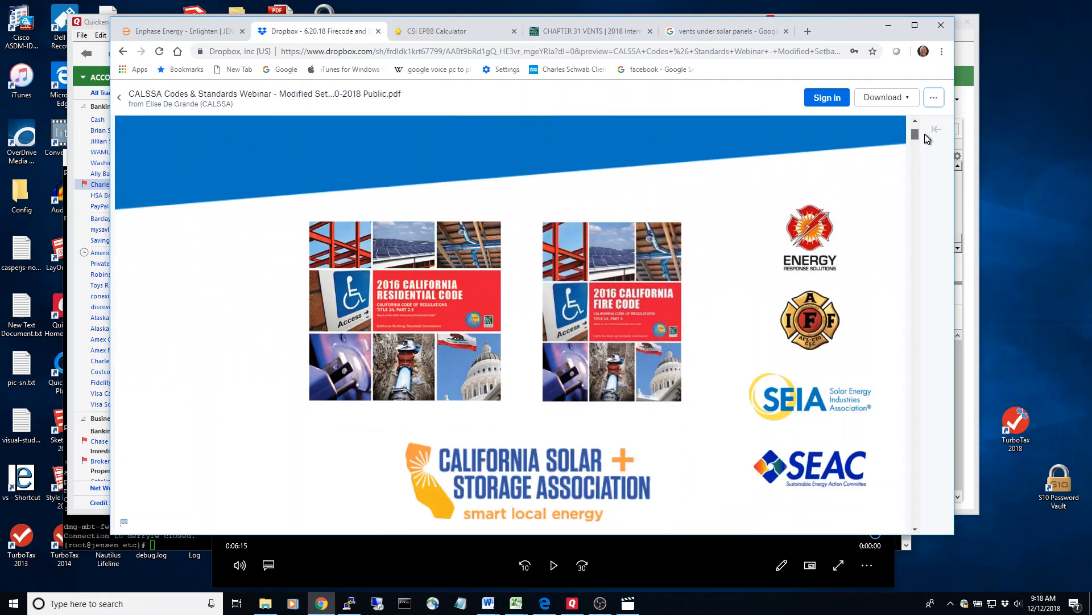
scroll("down", 3)
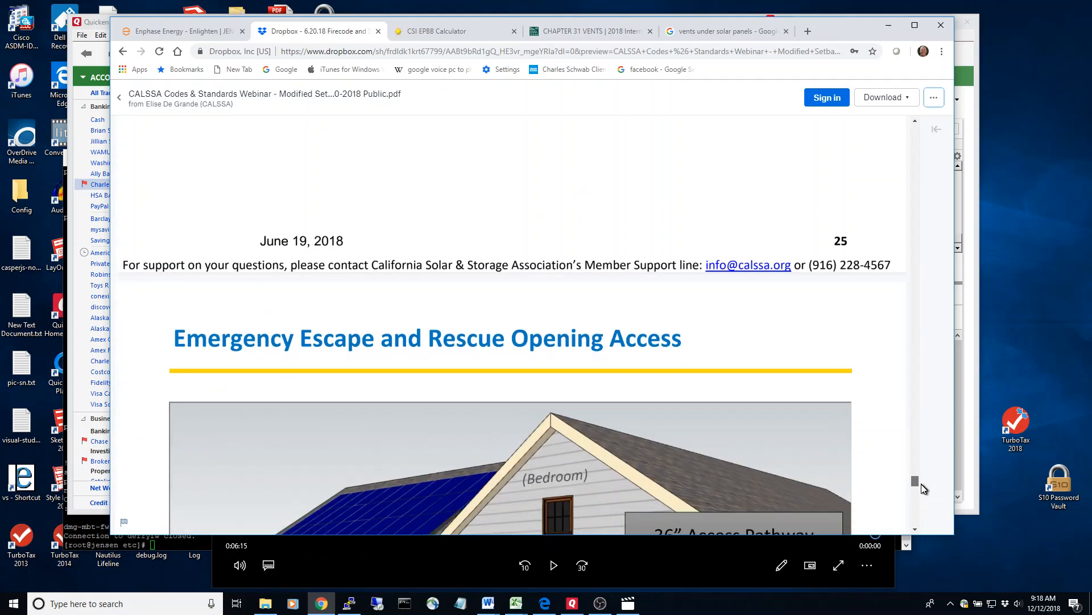
scroll("down", 3)
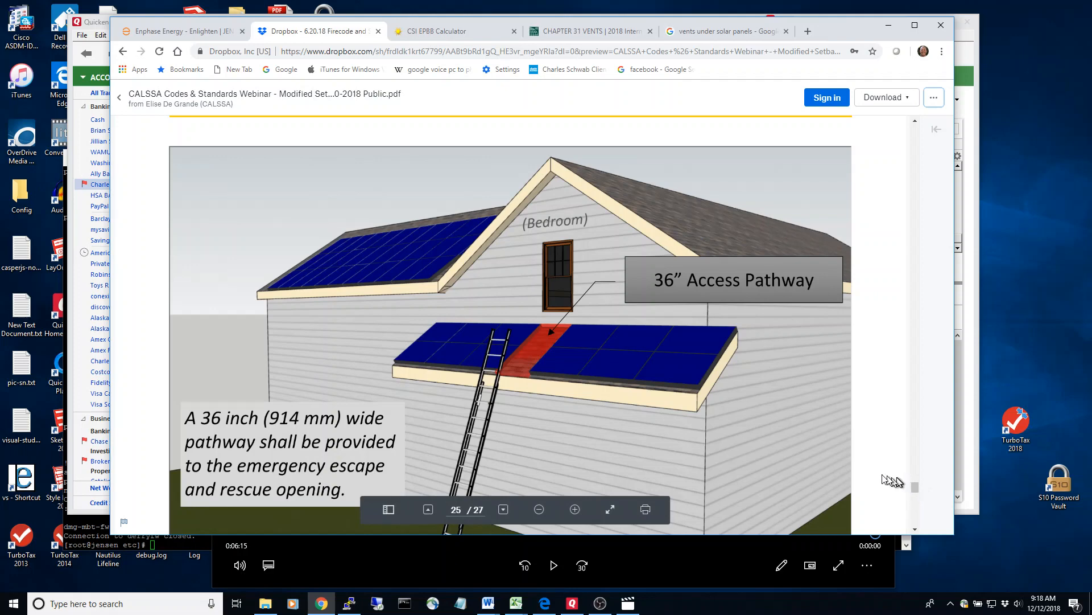
mouse_move(503, 344)
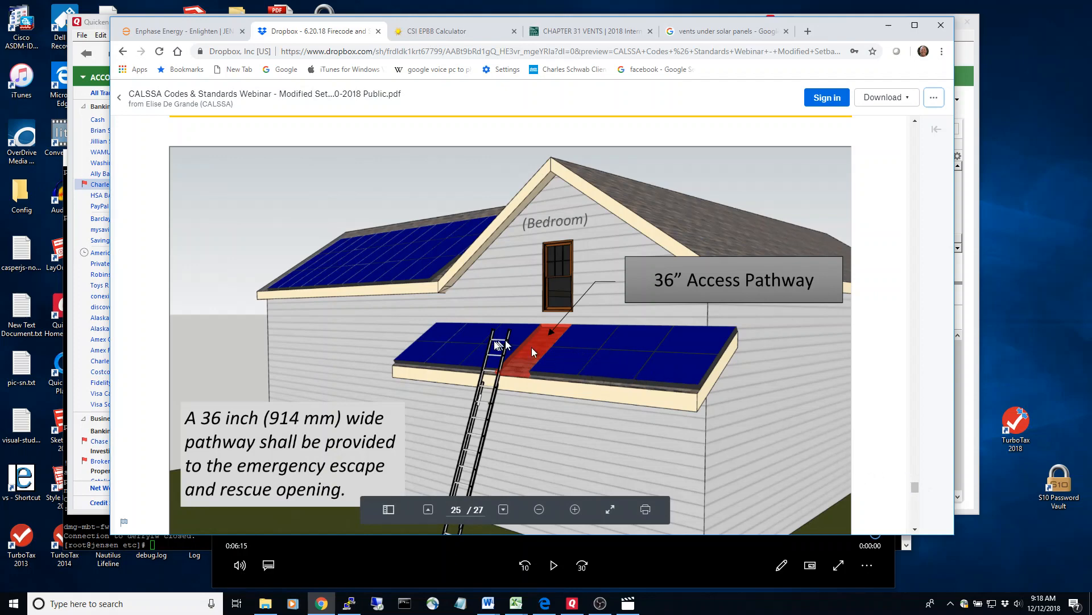
mouse_move(567, 331)
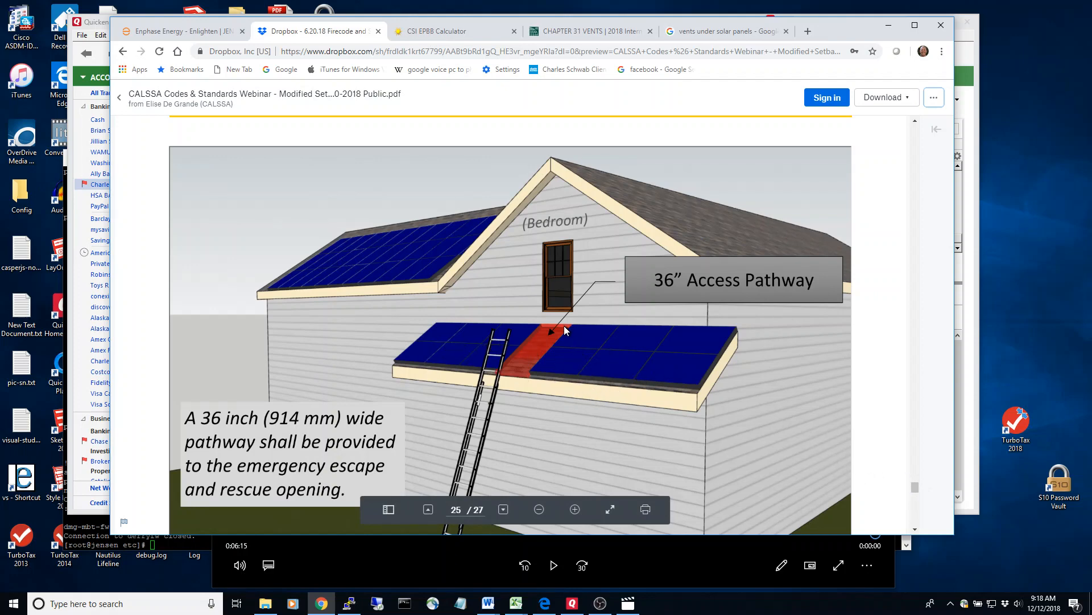
mouse_move(526, 392)
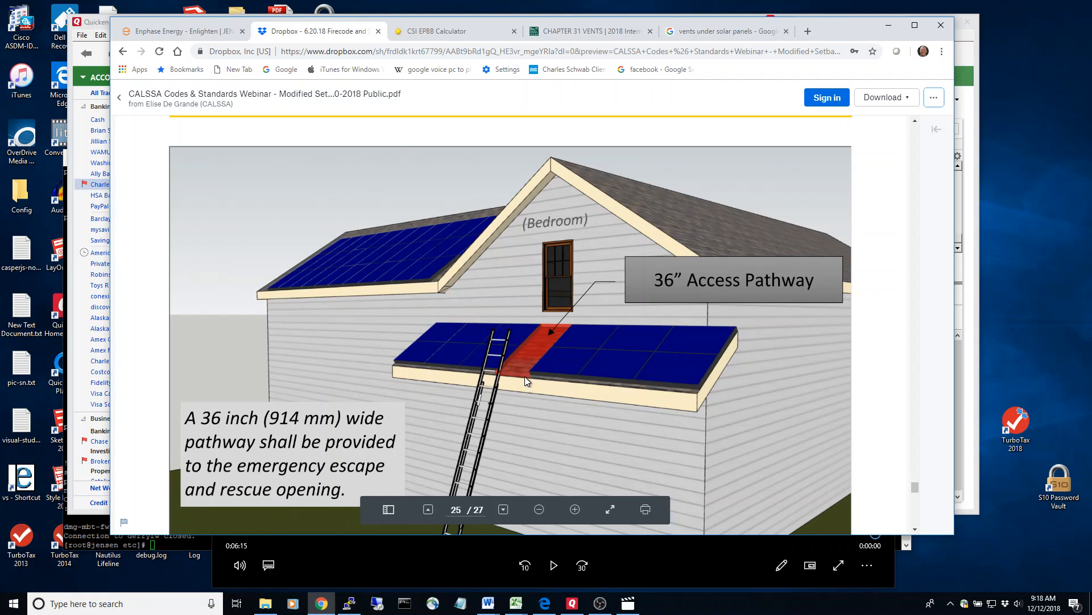
mouse_move(442, 359)
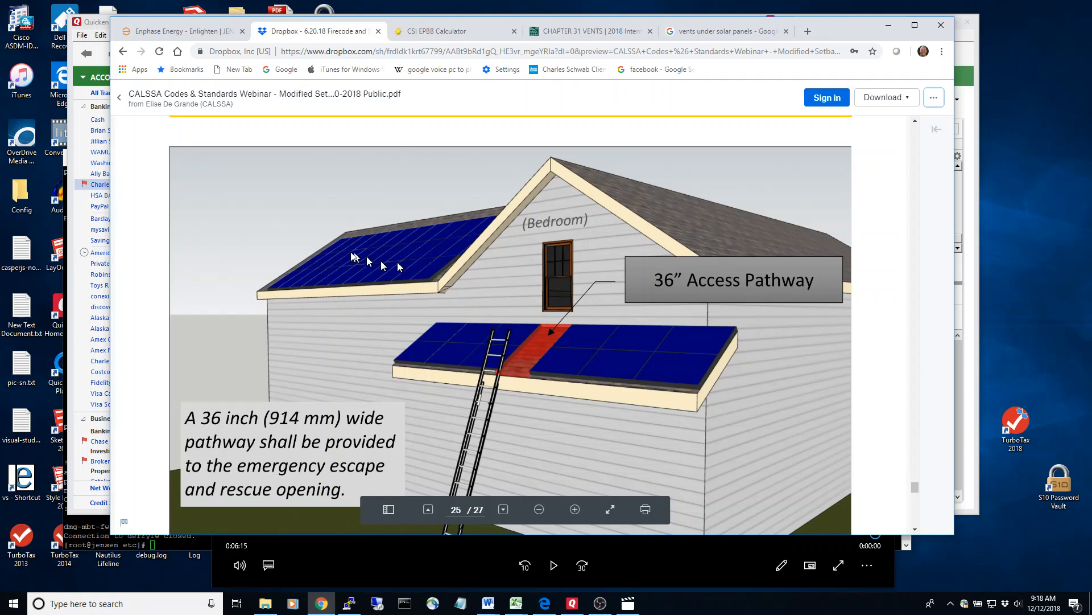
mouse_move(368, 255)
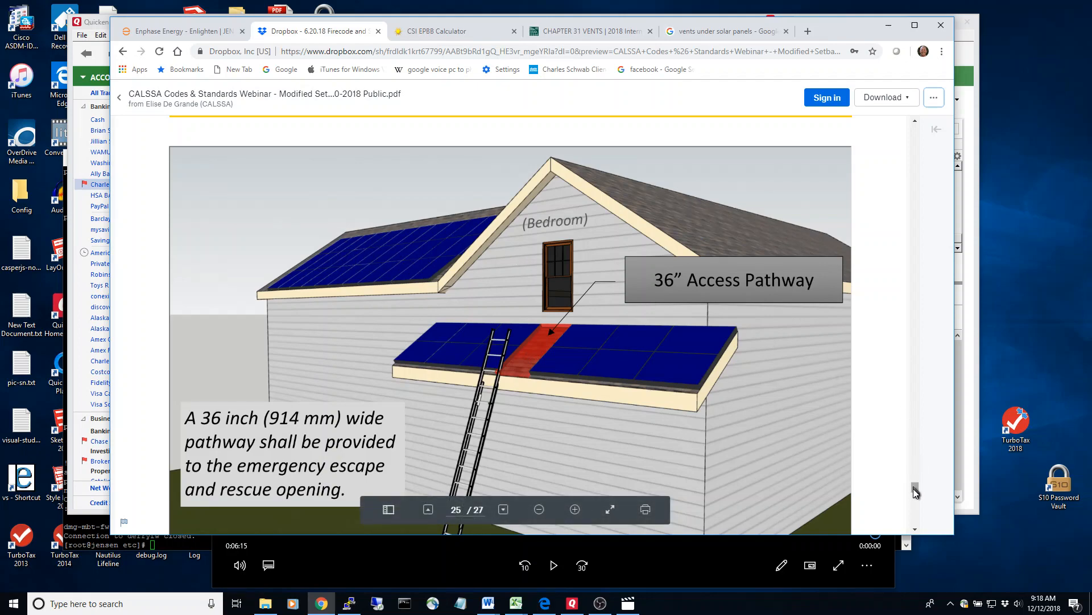
scroll("down", 3)
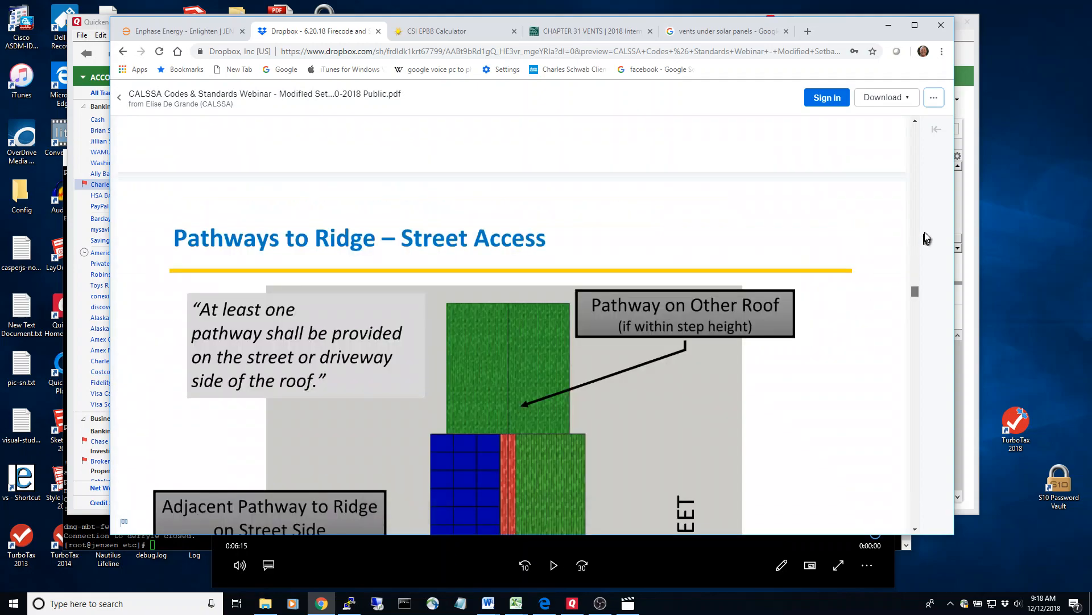
scroll("down", 3)
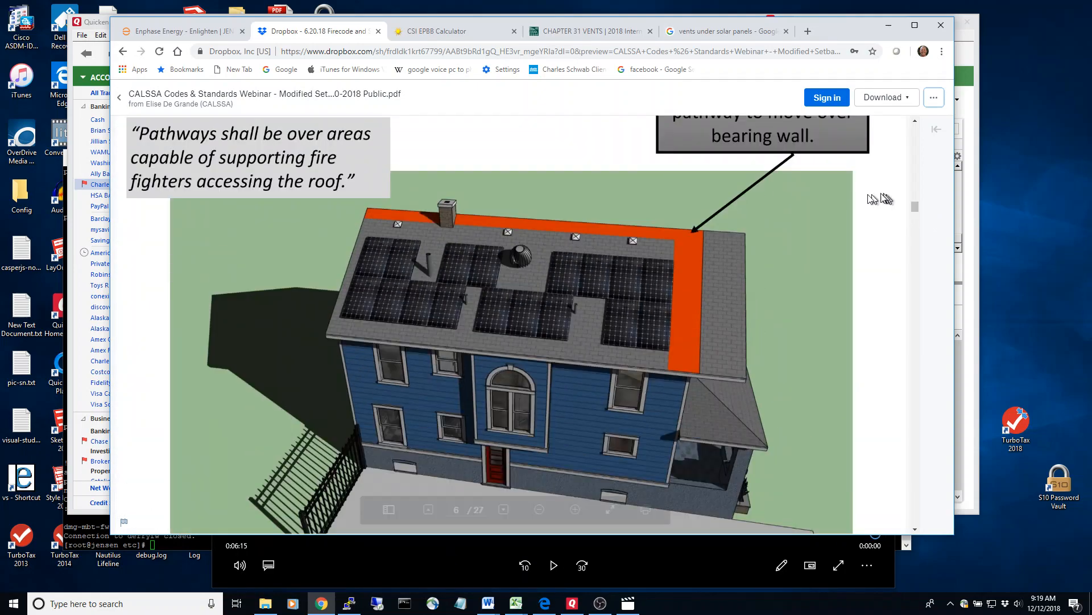
mouse_move(482, 277)
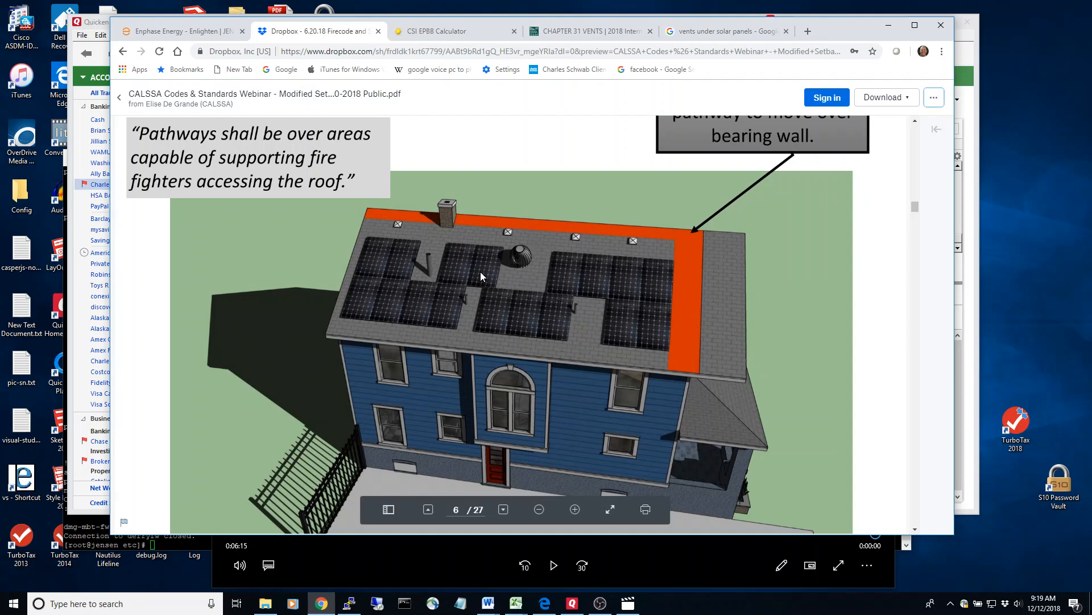
mouse_move(434, 274)
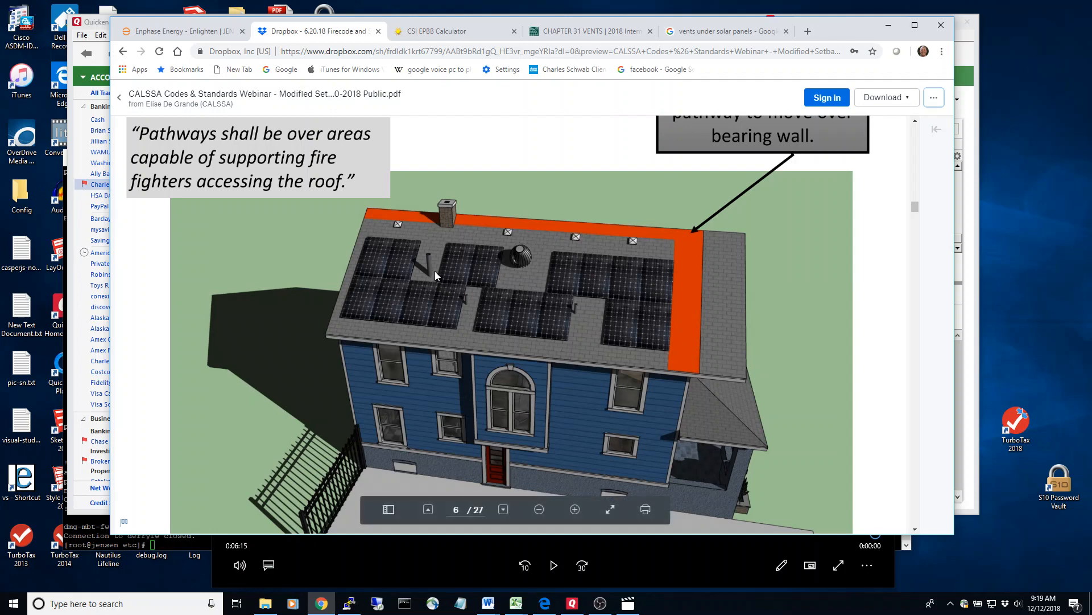
Step: Switch to the 'vents under solar panels' Google Images results
left_click(723, 31)
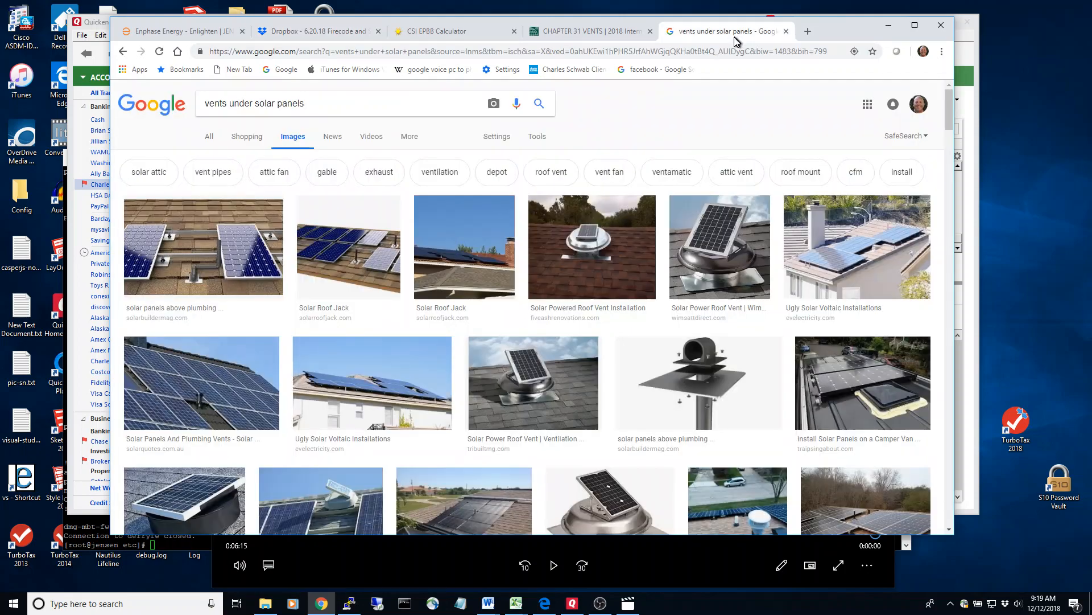
mouse_move(257, 257)
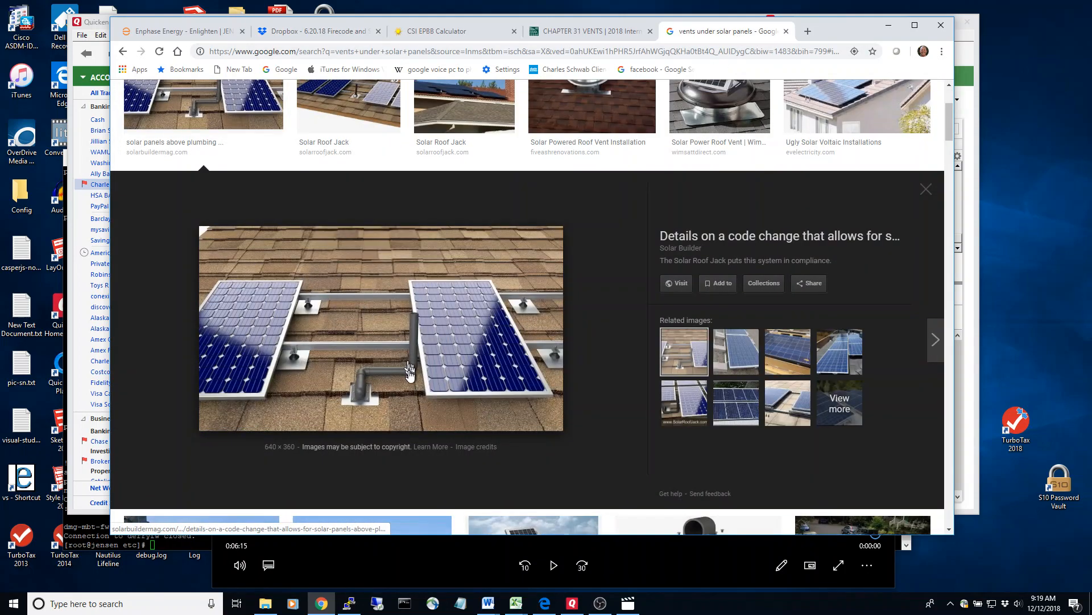
mouse_move(419, 367)
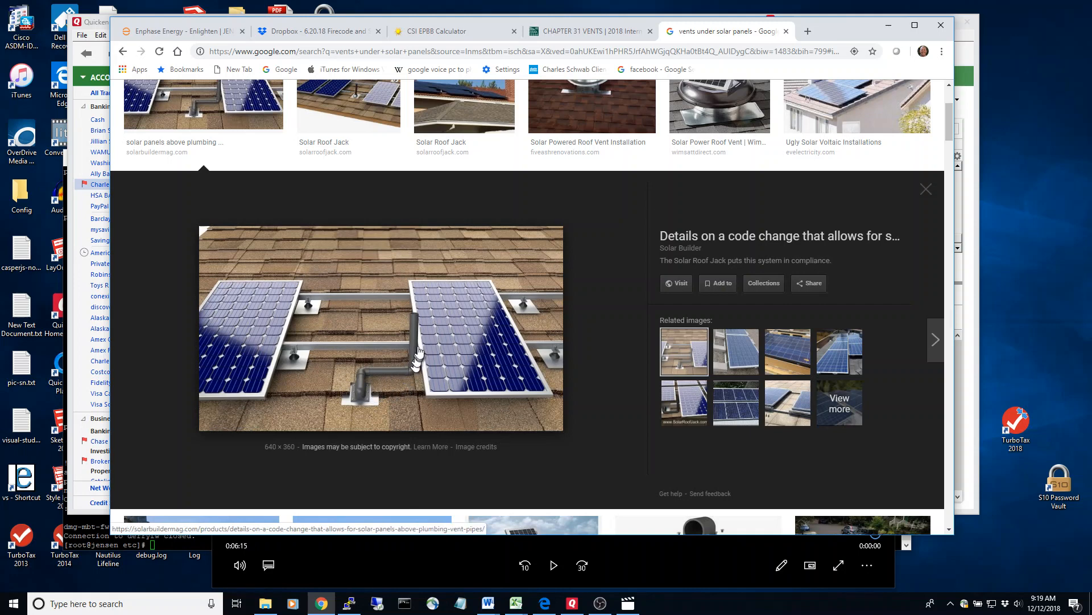
mouse_move(375, 377)
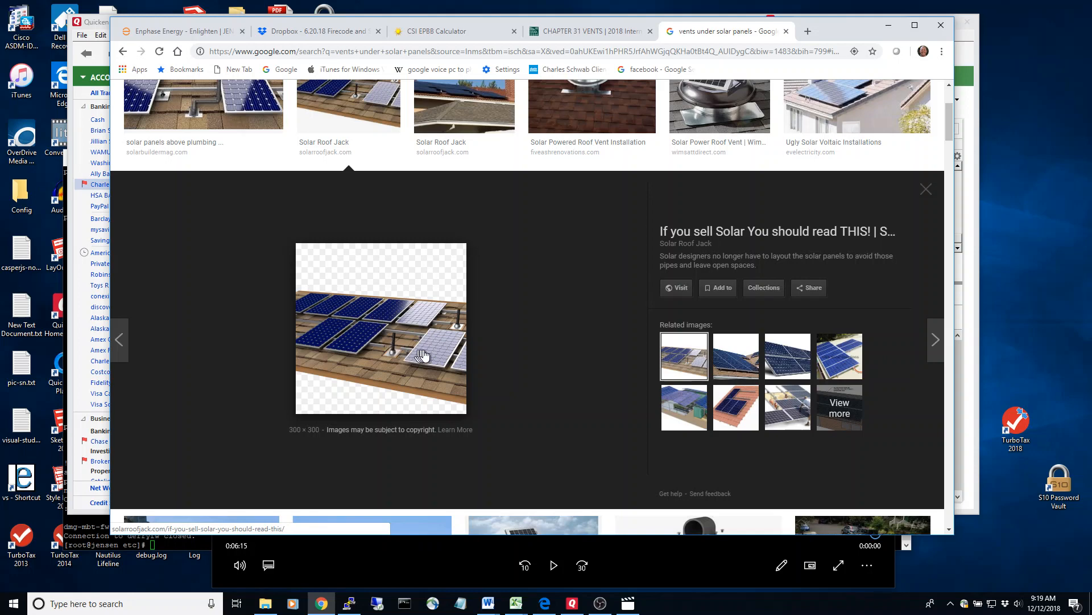
mouse_move(396, 366)
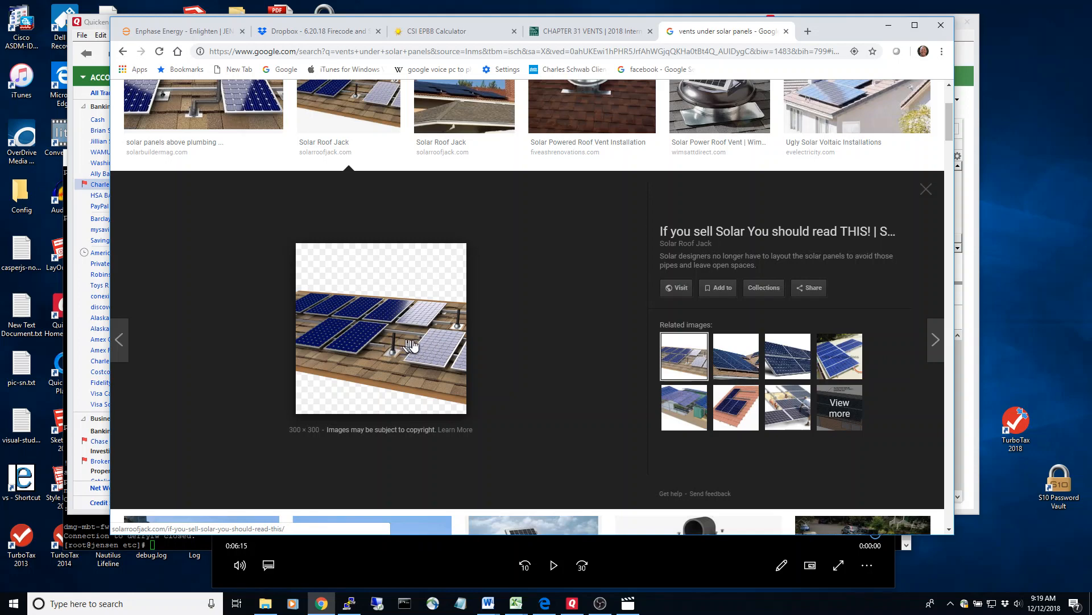
mouse_move(401, 345)
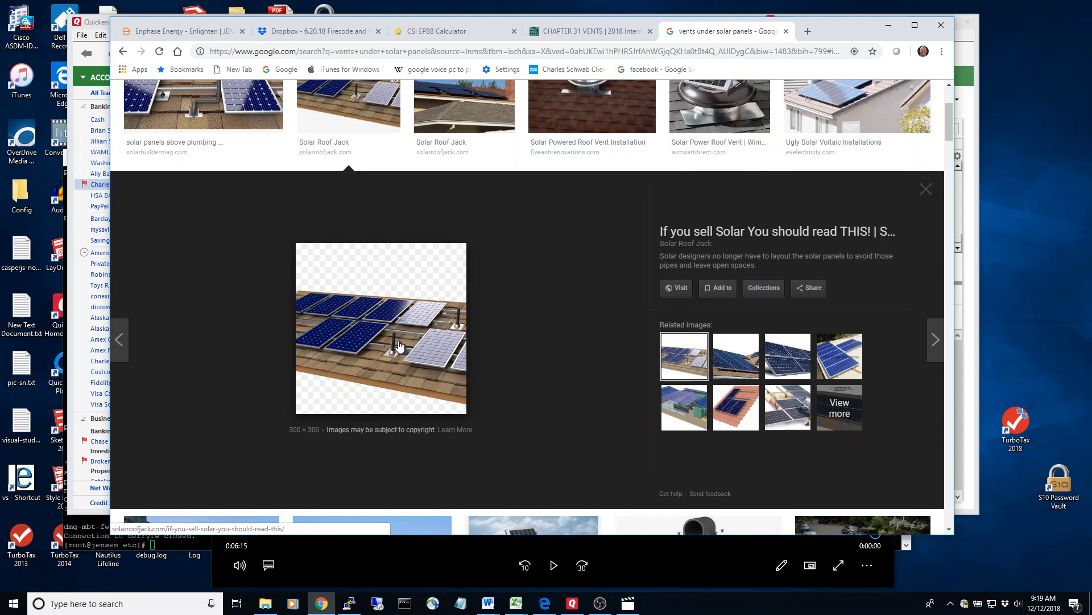
mouse_move(400, 349)
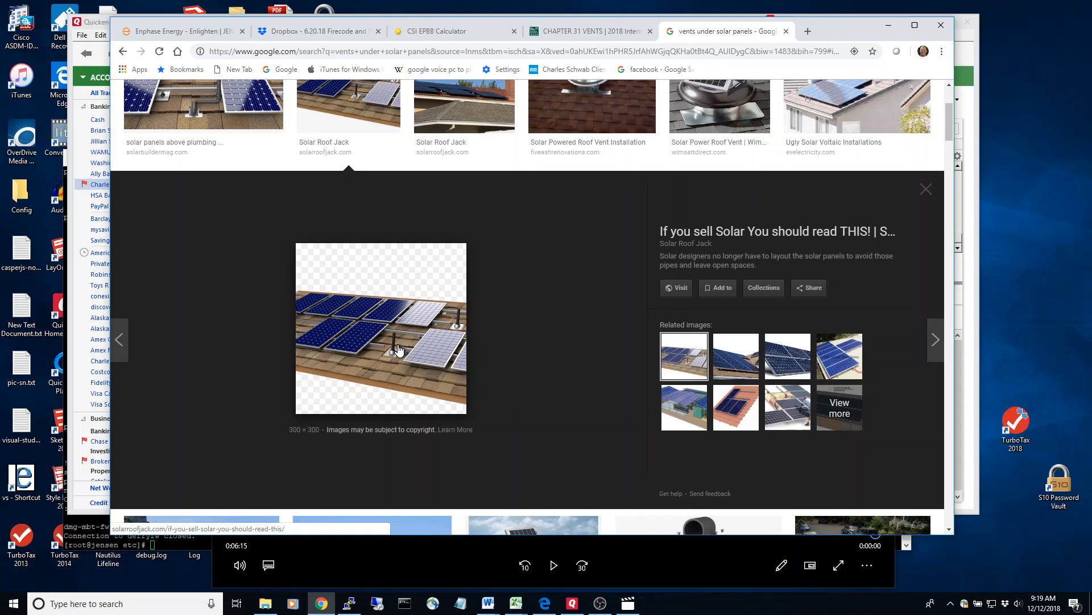
mouse_move(396, 352)
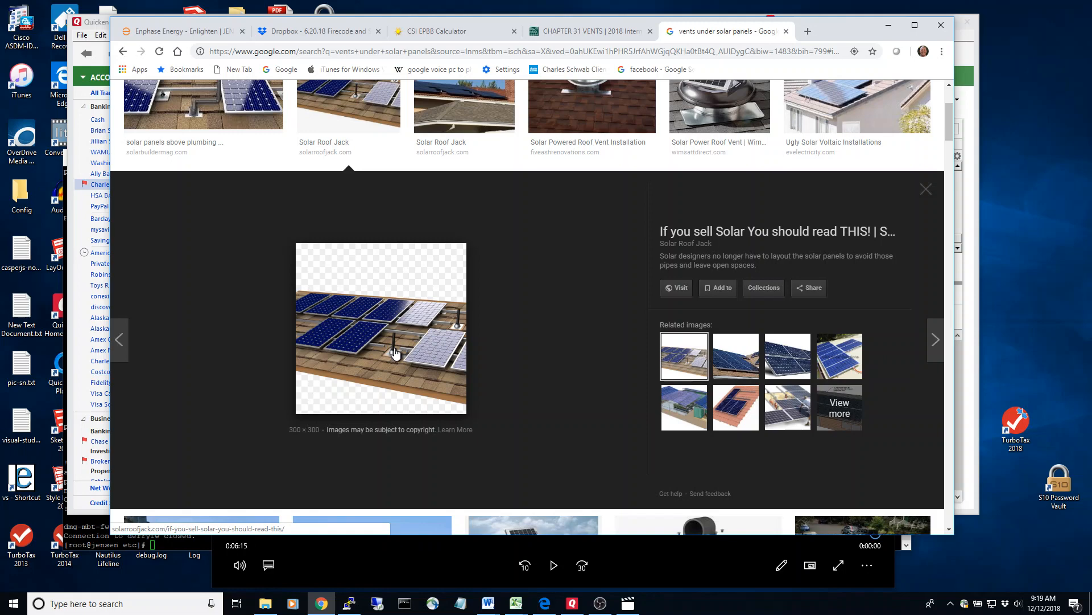
mouse_move(394, 360)
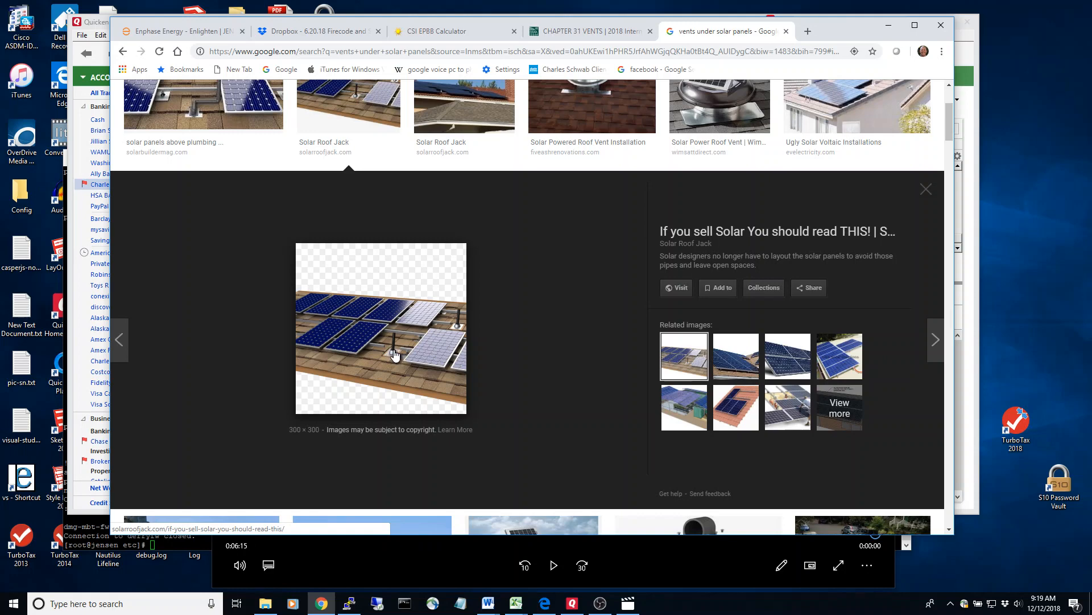
mouse_move(398, 355)
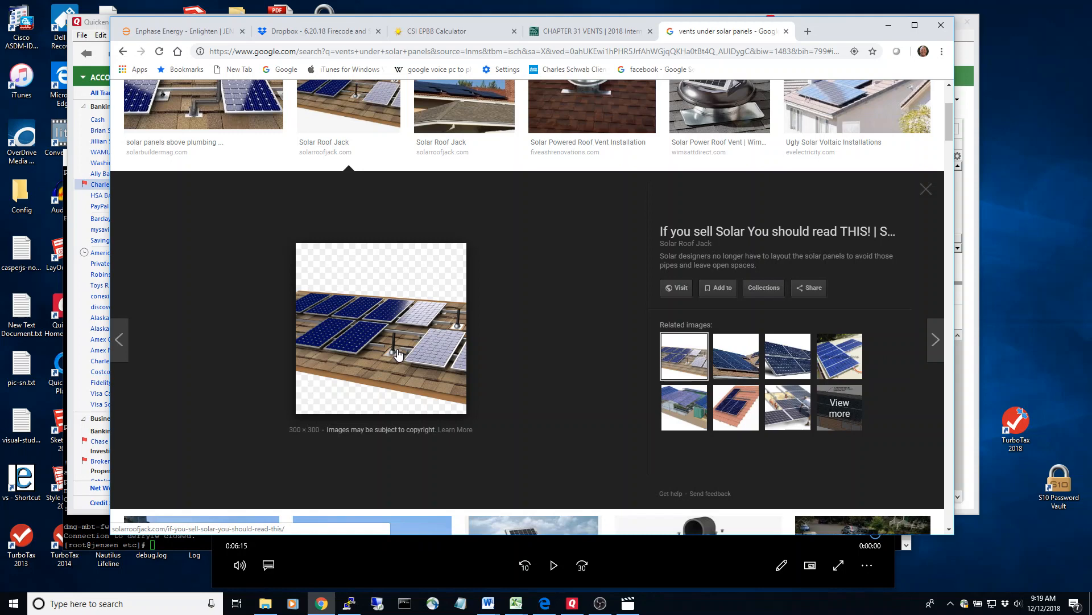
mouse_move(421, 357)
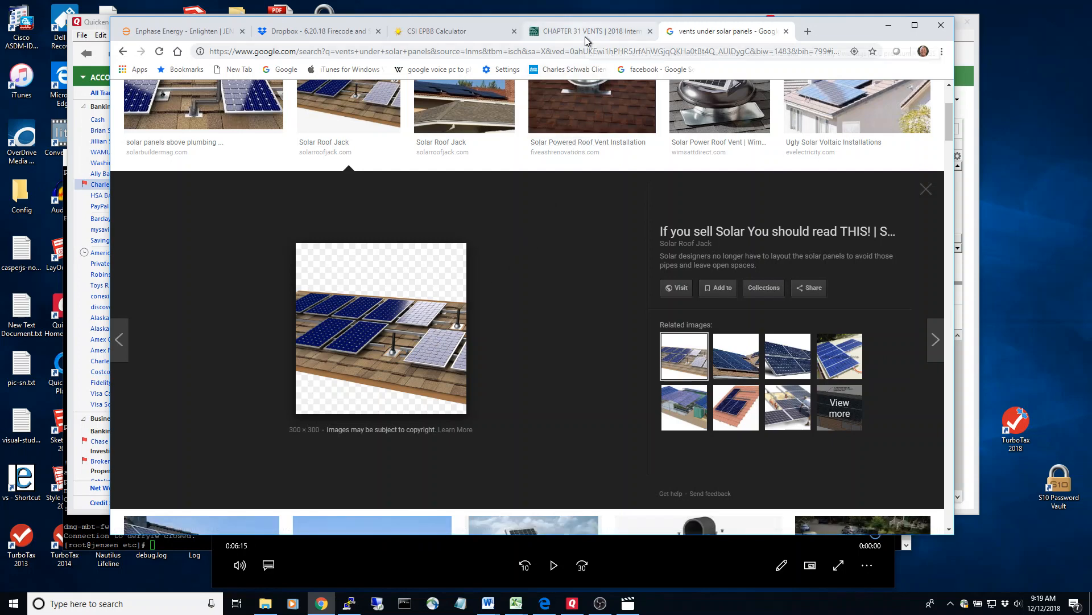
Step: Switch to the 2018 IRC Chapter 31 Vents page showing Section P3103.1
left_click(589, 30)
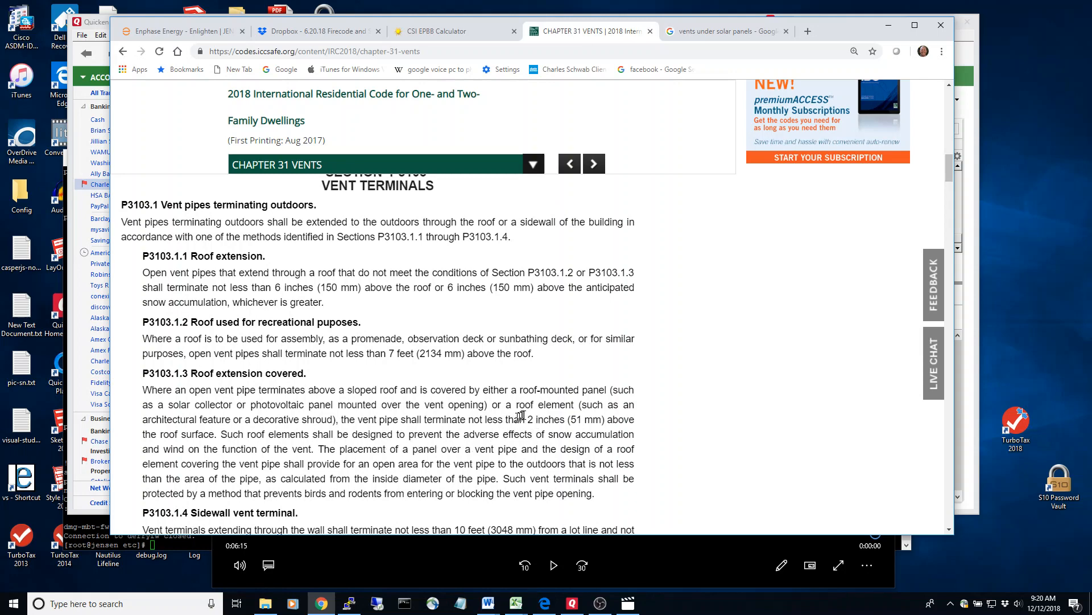
mouse_move(481, 419)
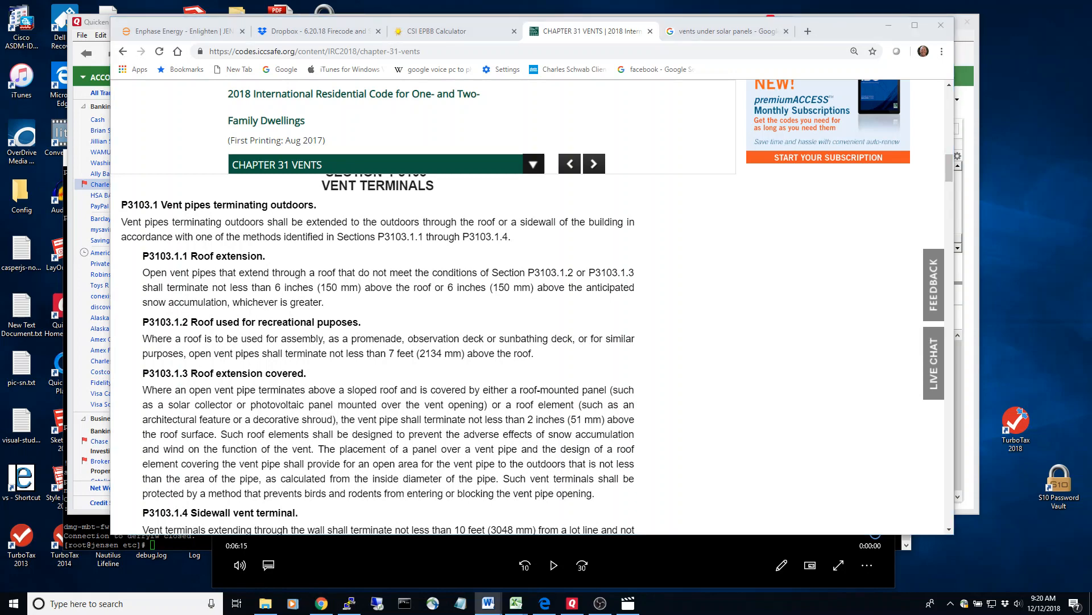
left_click(487, 603)
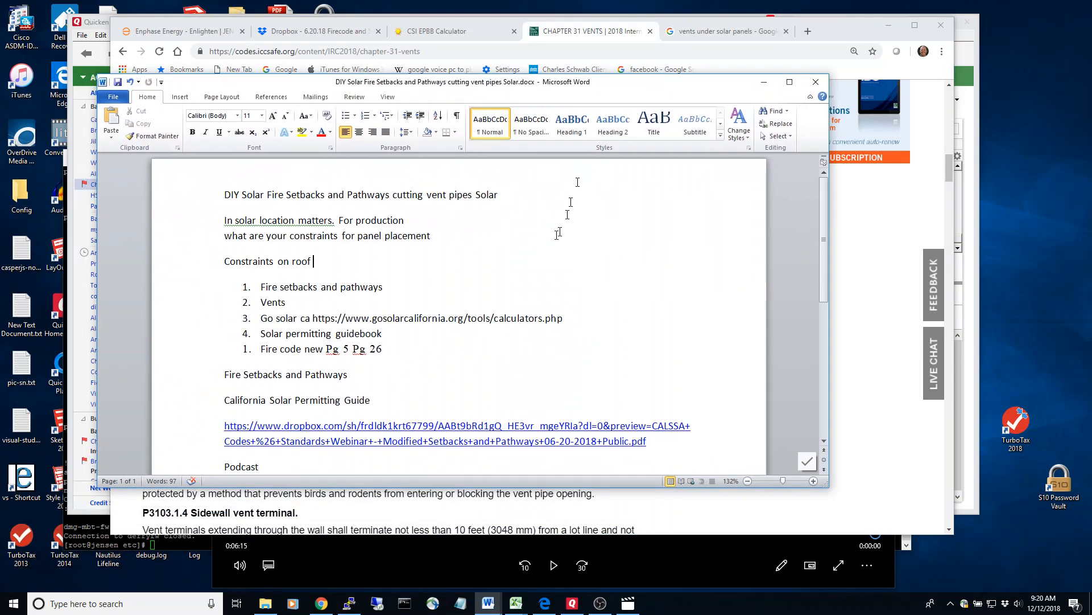
scroll("down", 3)
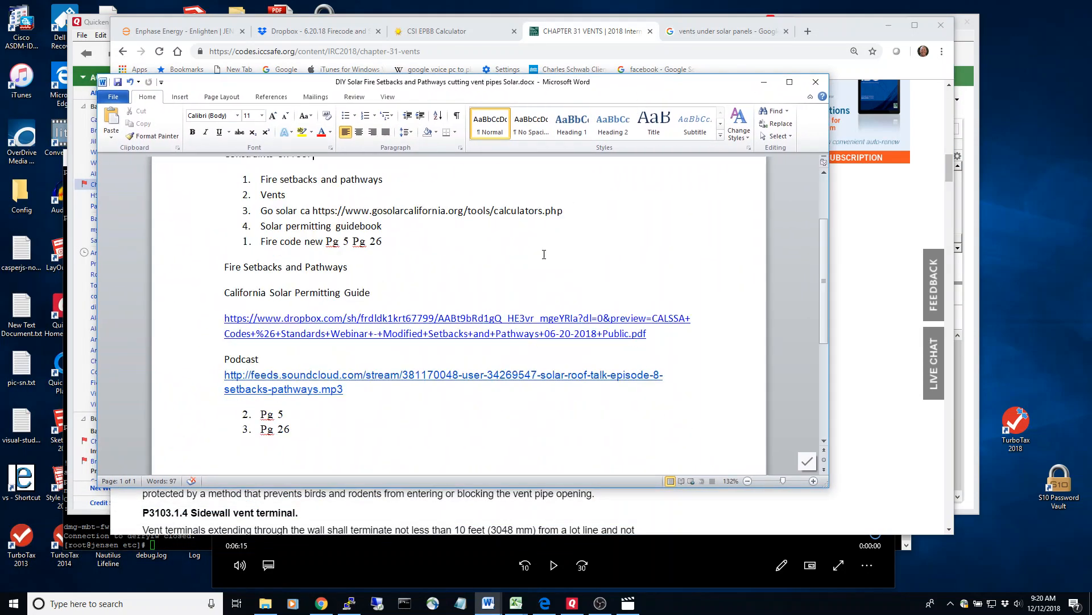
left_click_drag(224, 359, 343, 389)
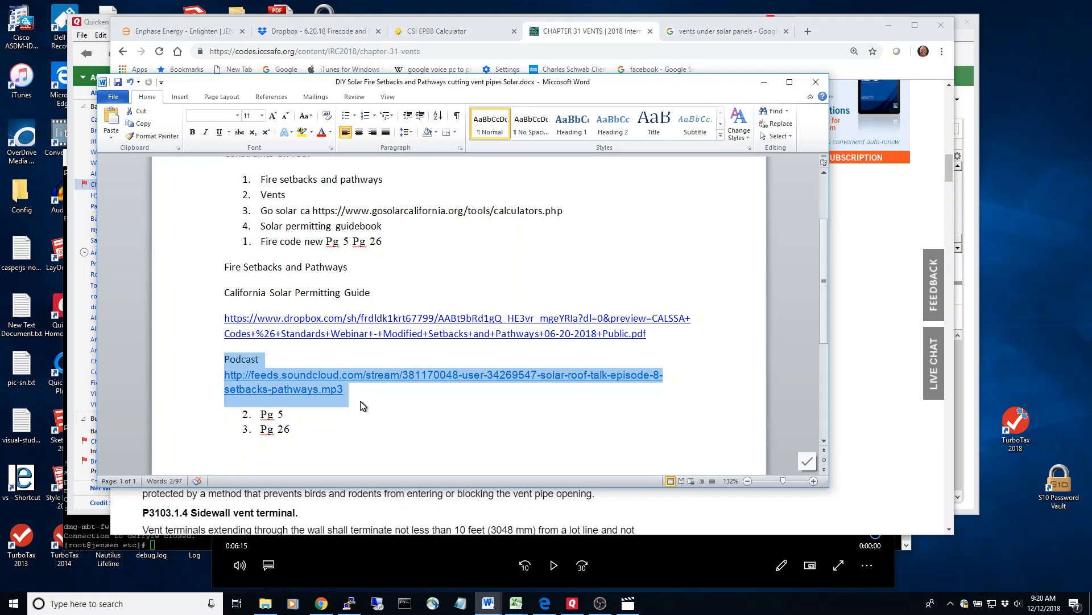
mouse_move(359, 403)
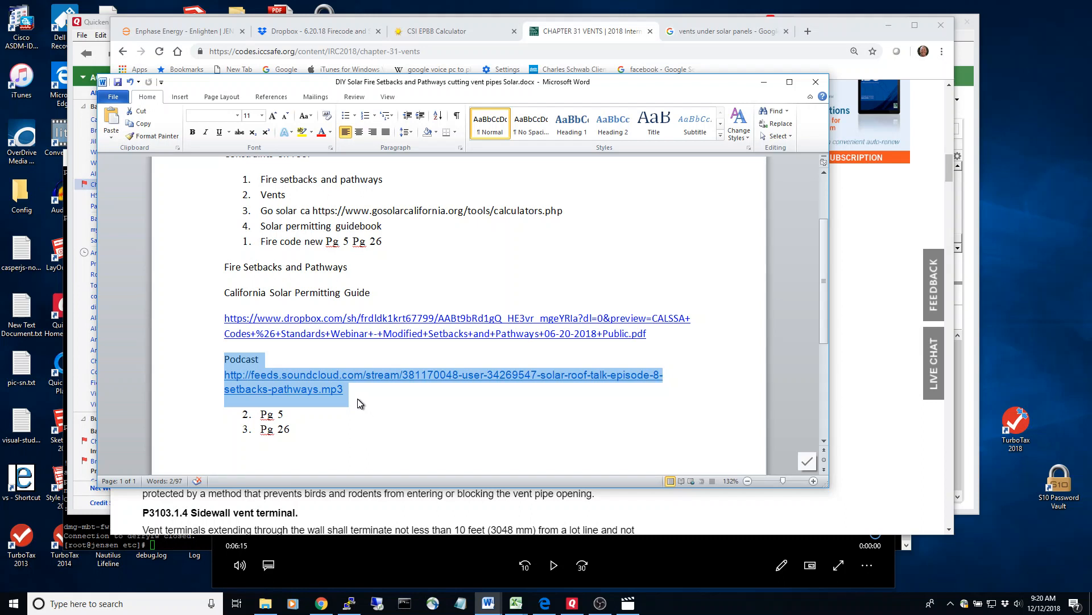
mouse_move(355, 403)
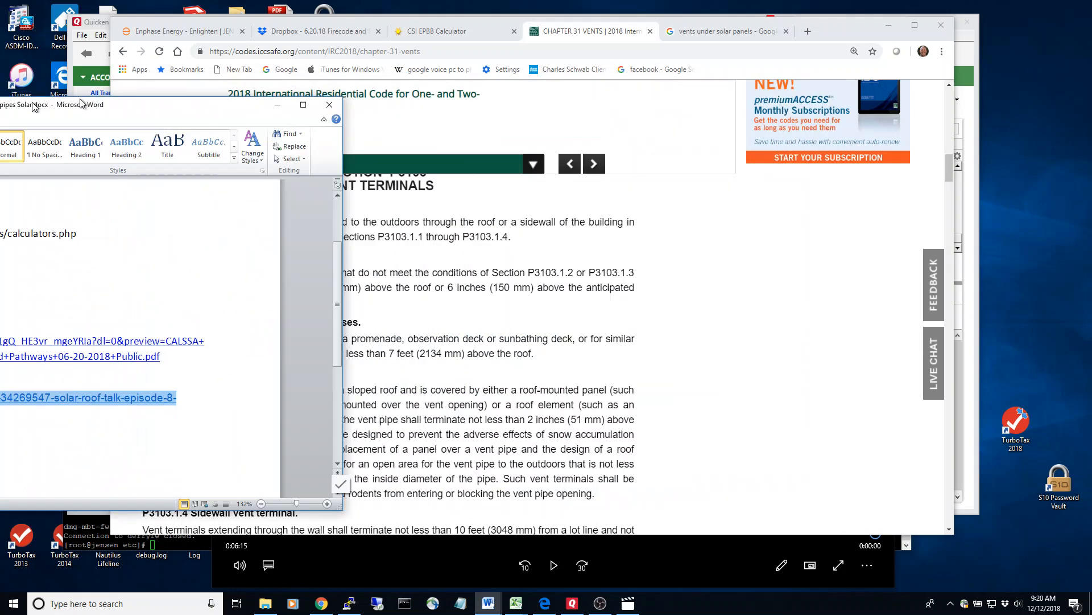
left_click(327, 105)
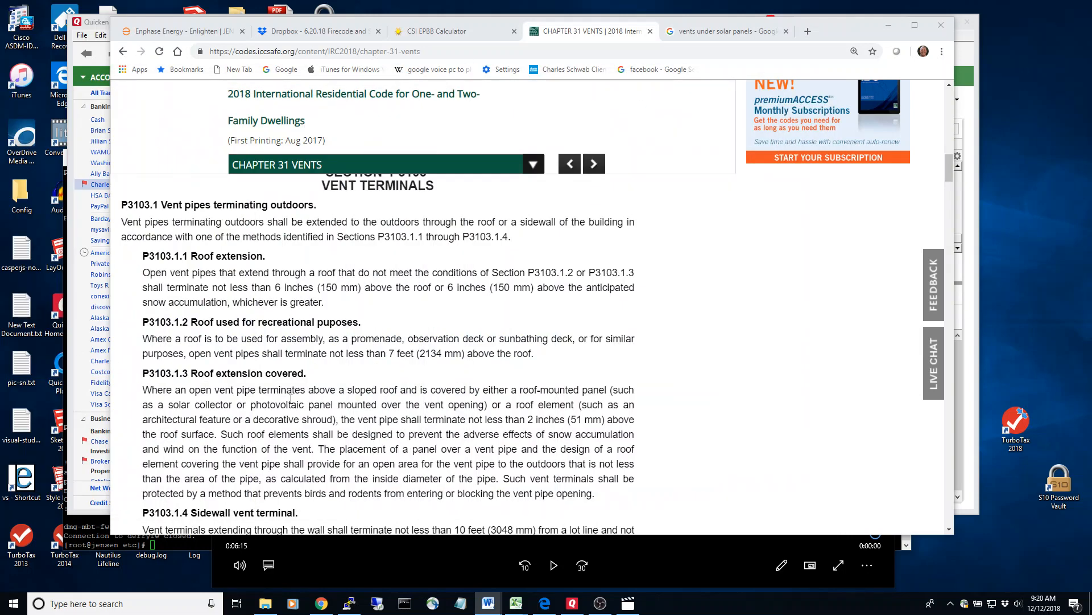